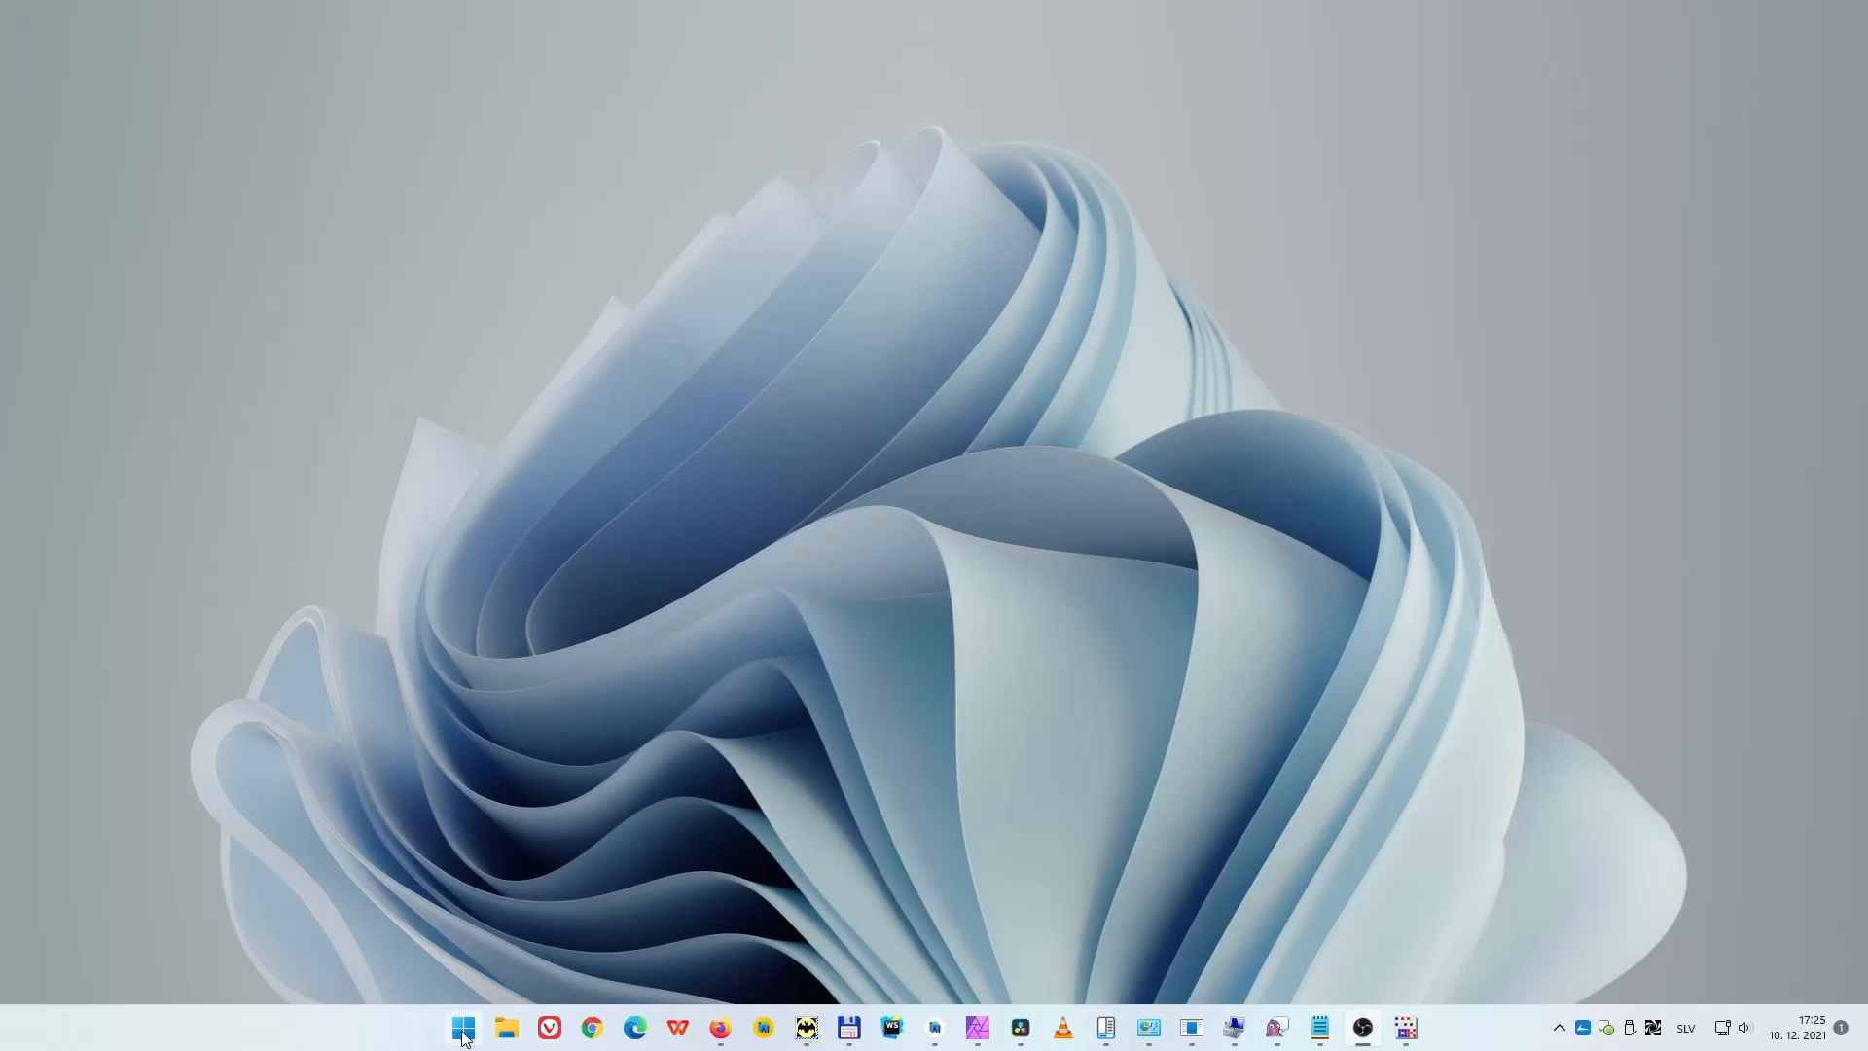
Search Start for 'settings' and launch the Settings app
click(464, 1028)
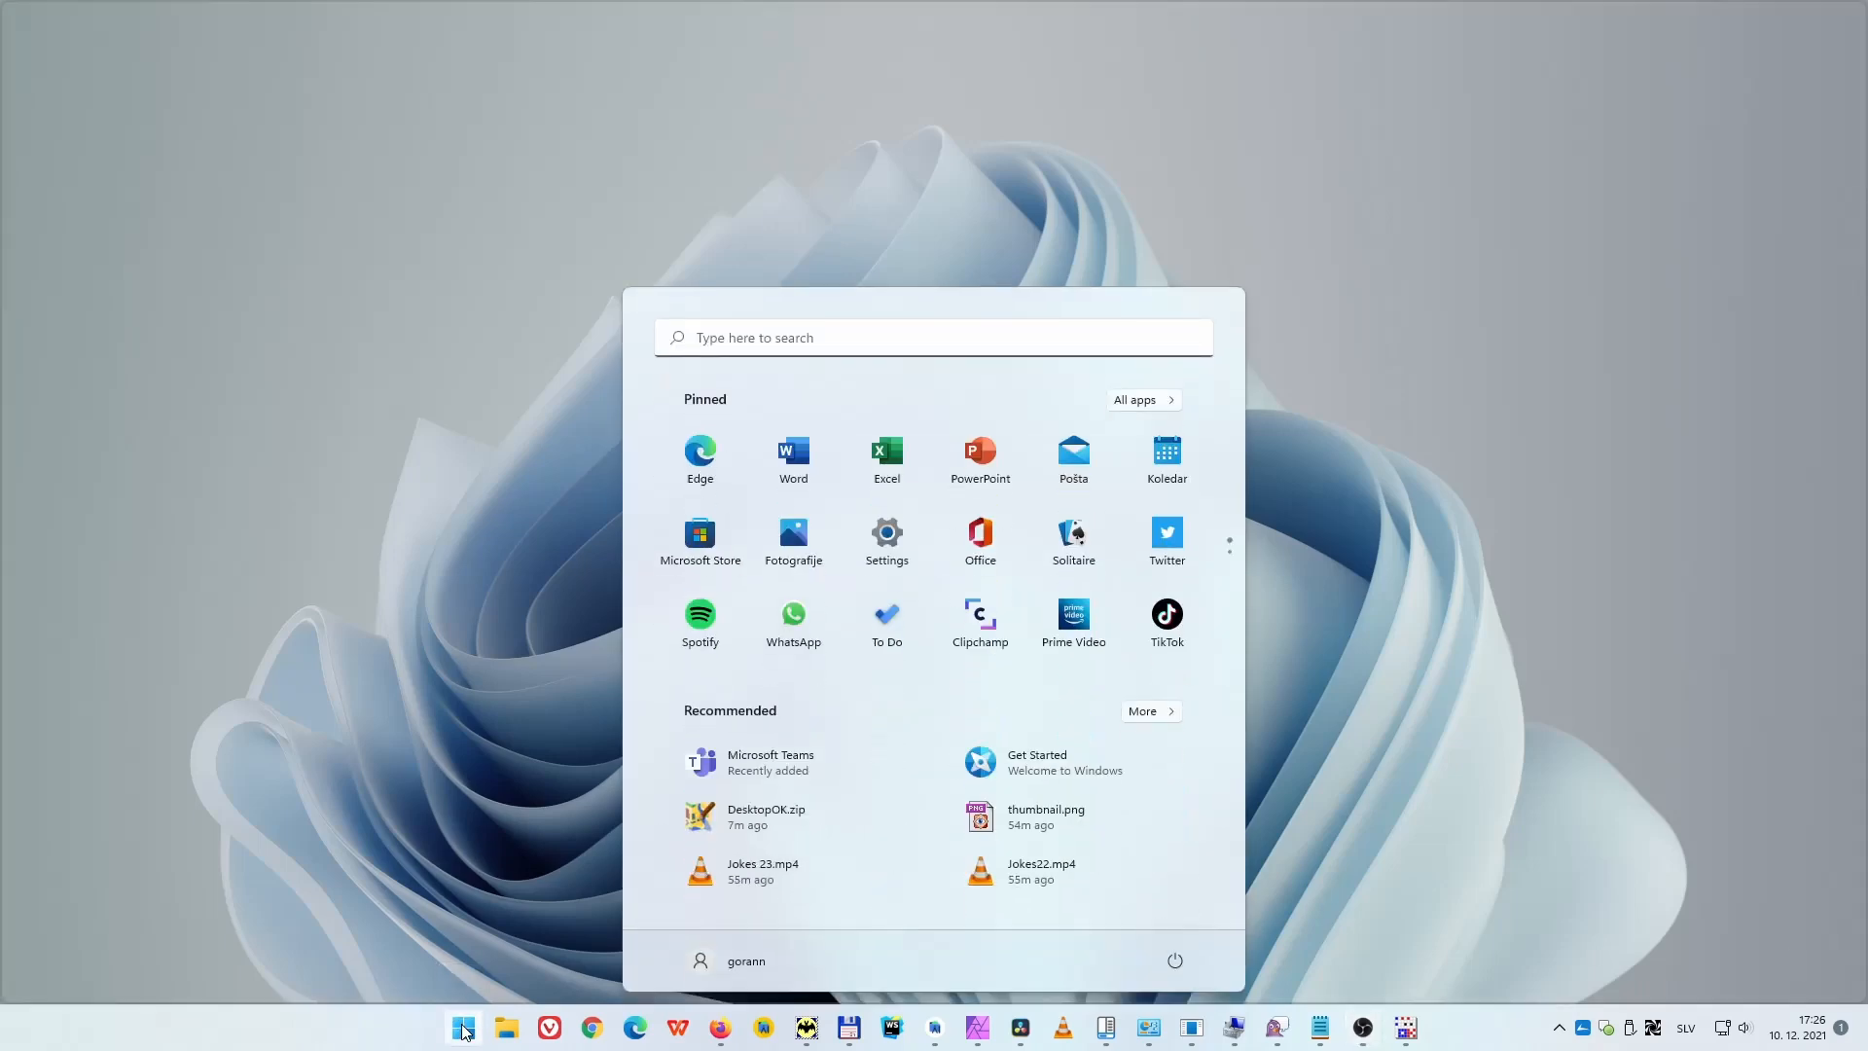
text(settin)
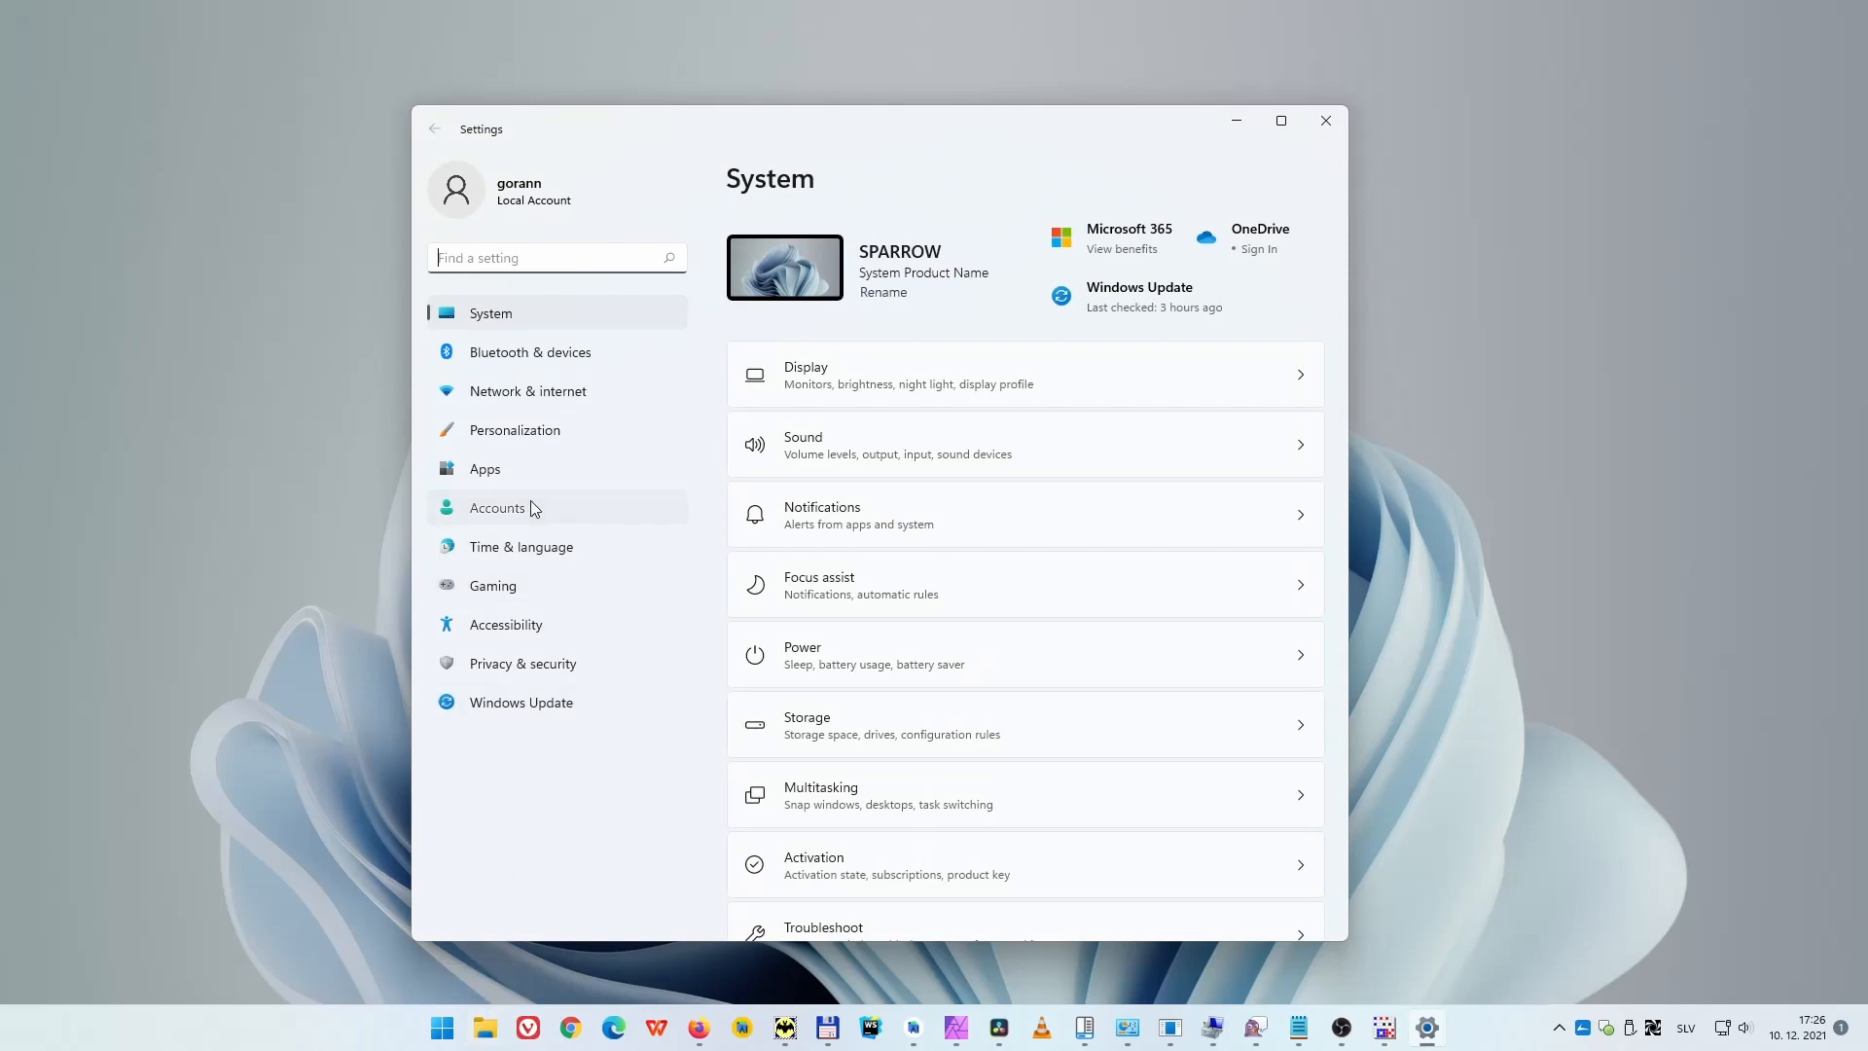
Reach the 'Create a user for this PC' form via Accounts > Add account without a Microsoft account
click(496, 506)
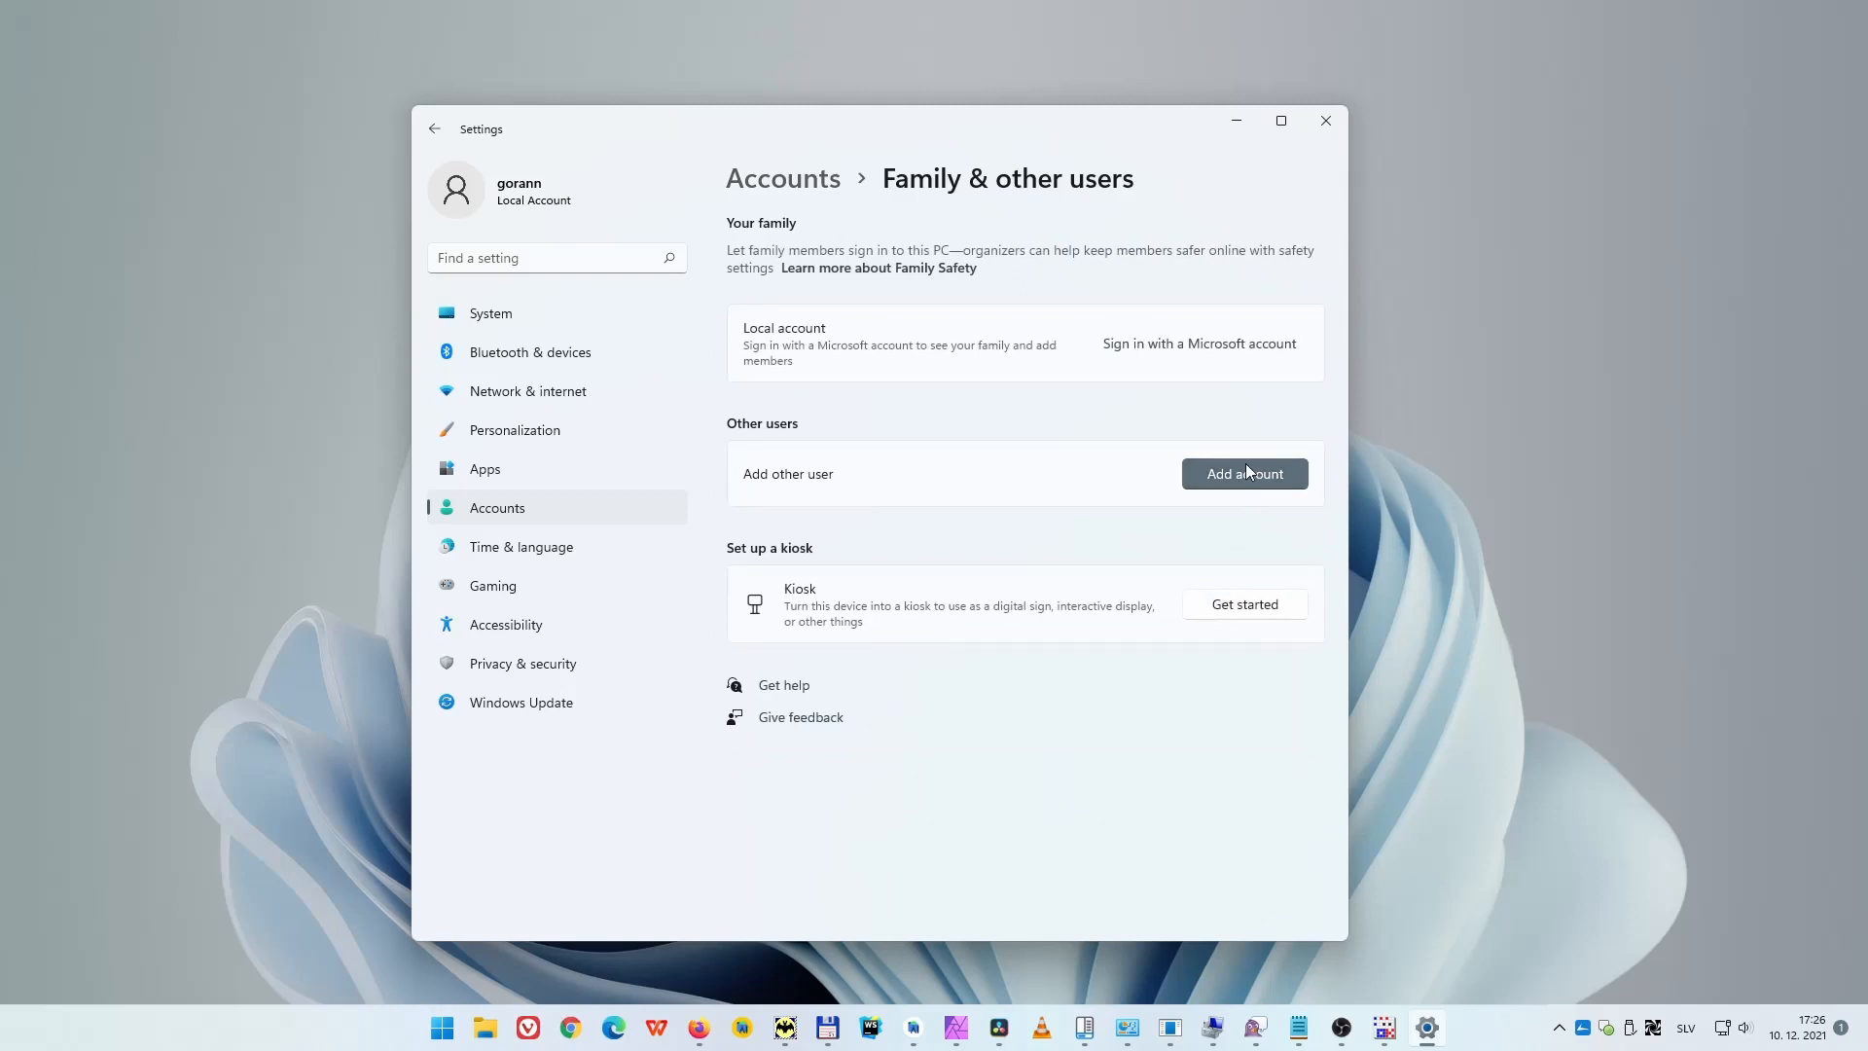
click(1243, 473)
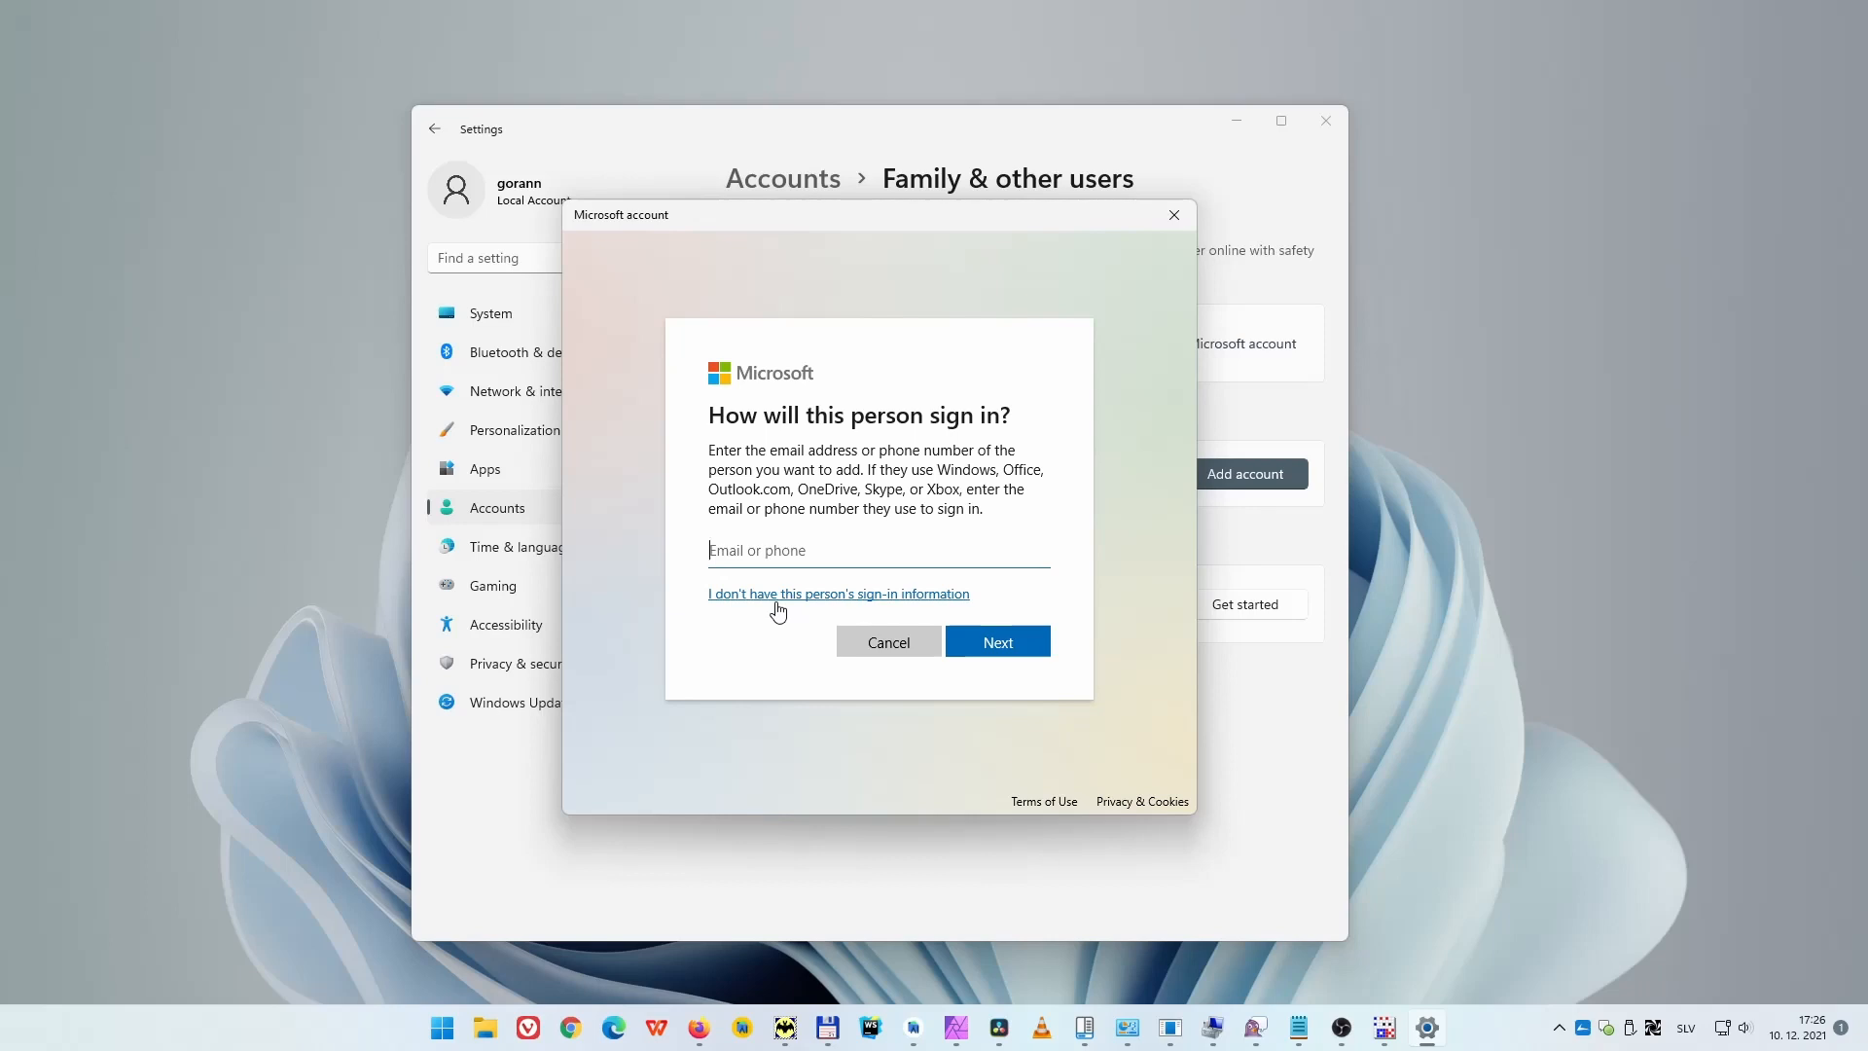
click(839, 593)
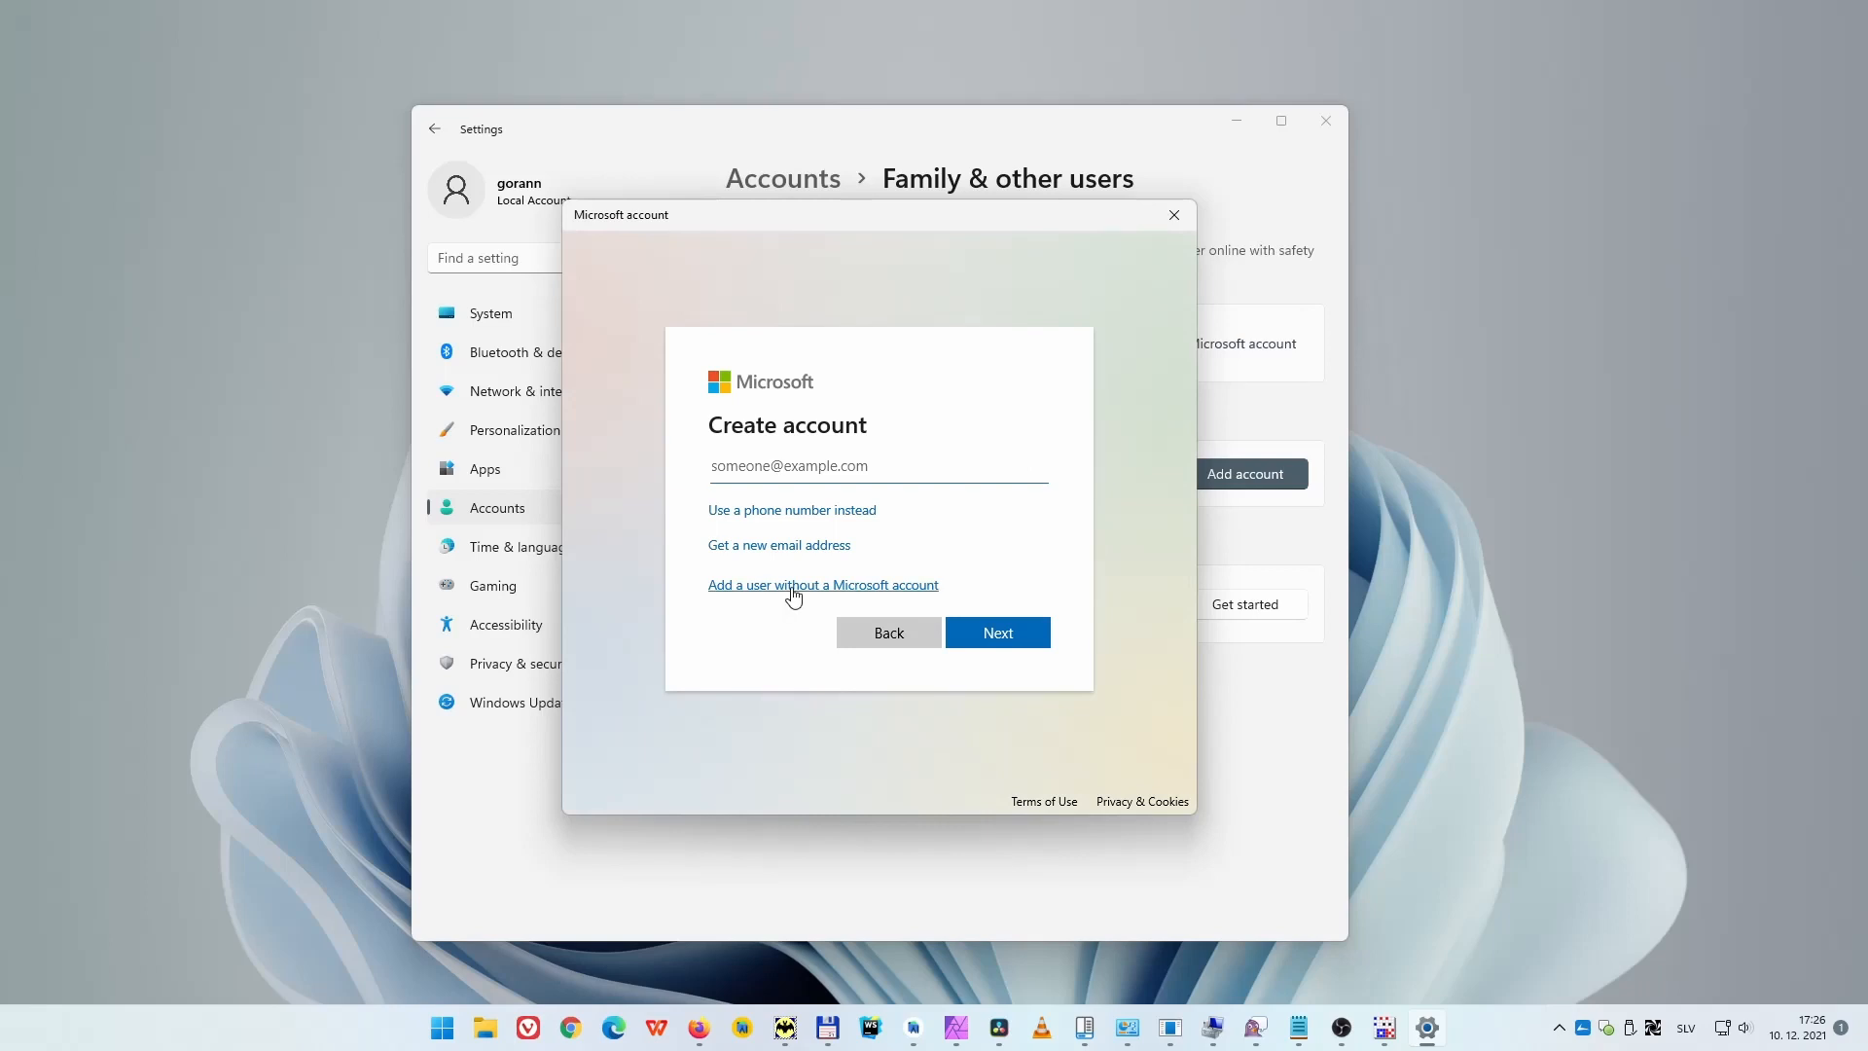
click(823, 586)
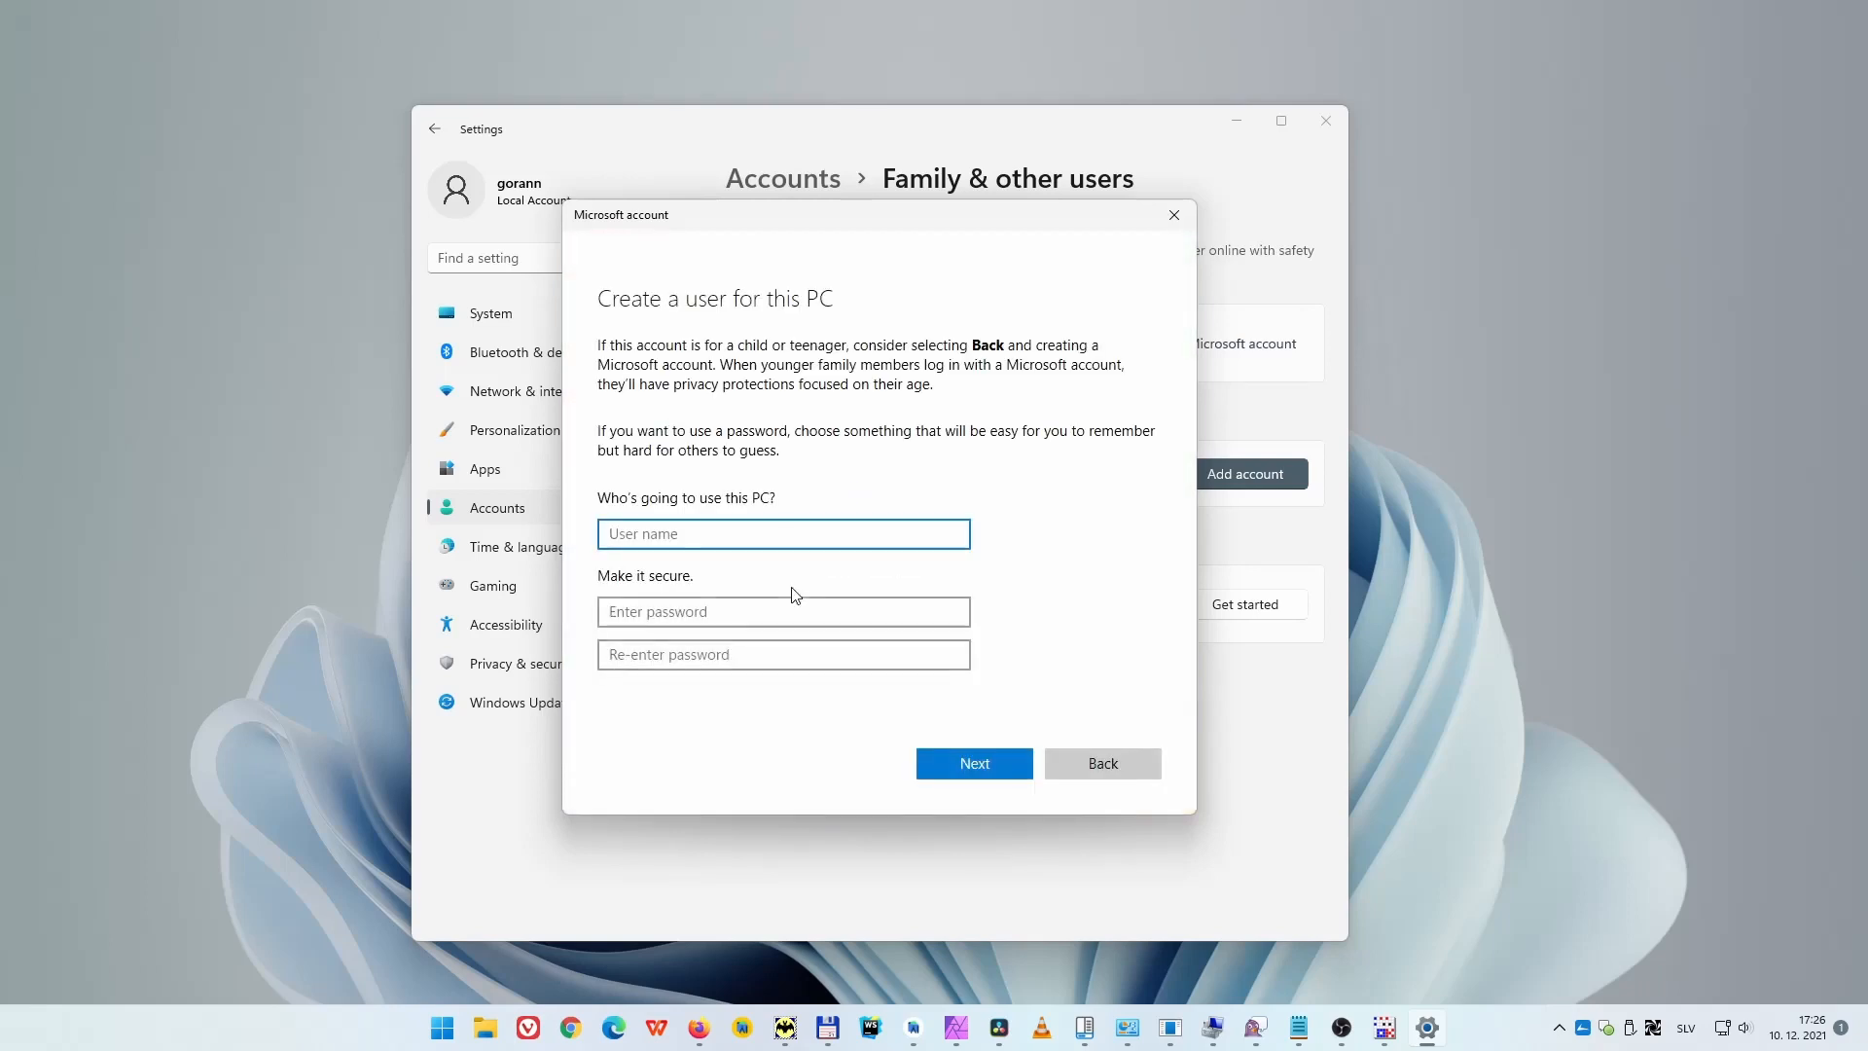
text(someuser)
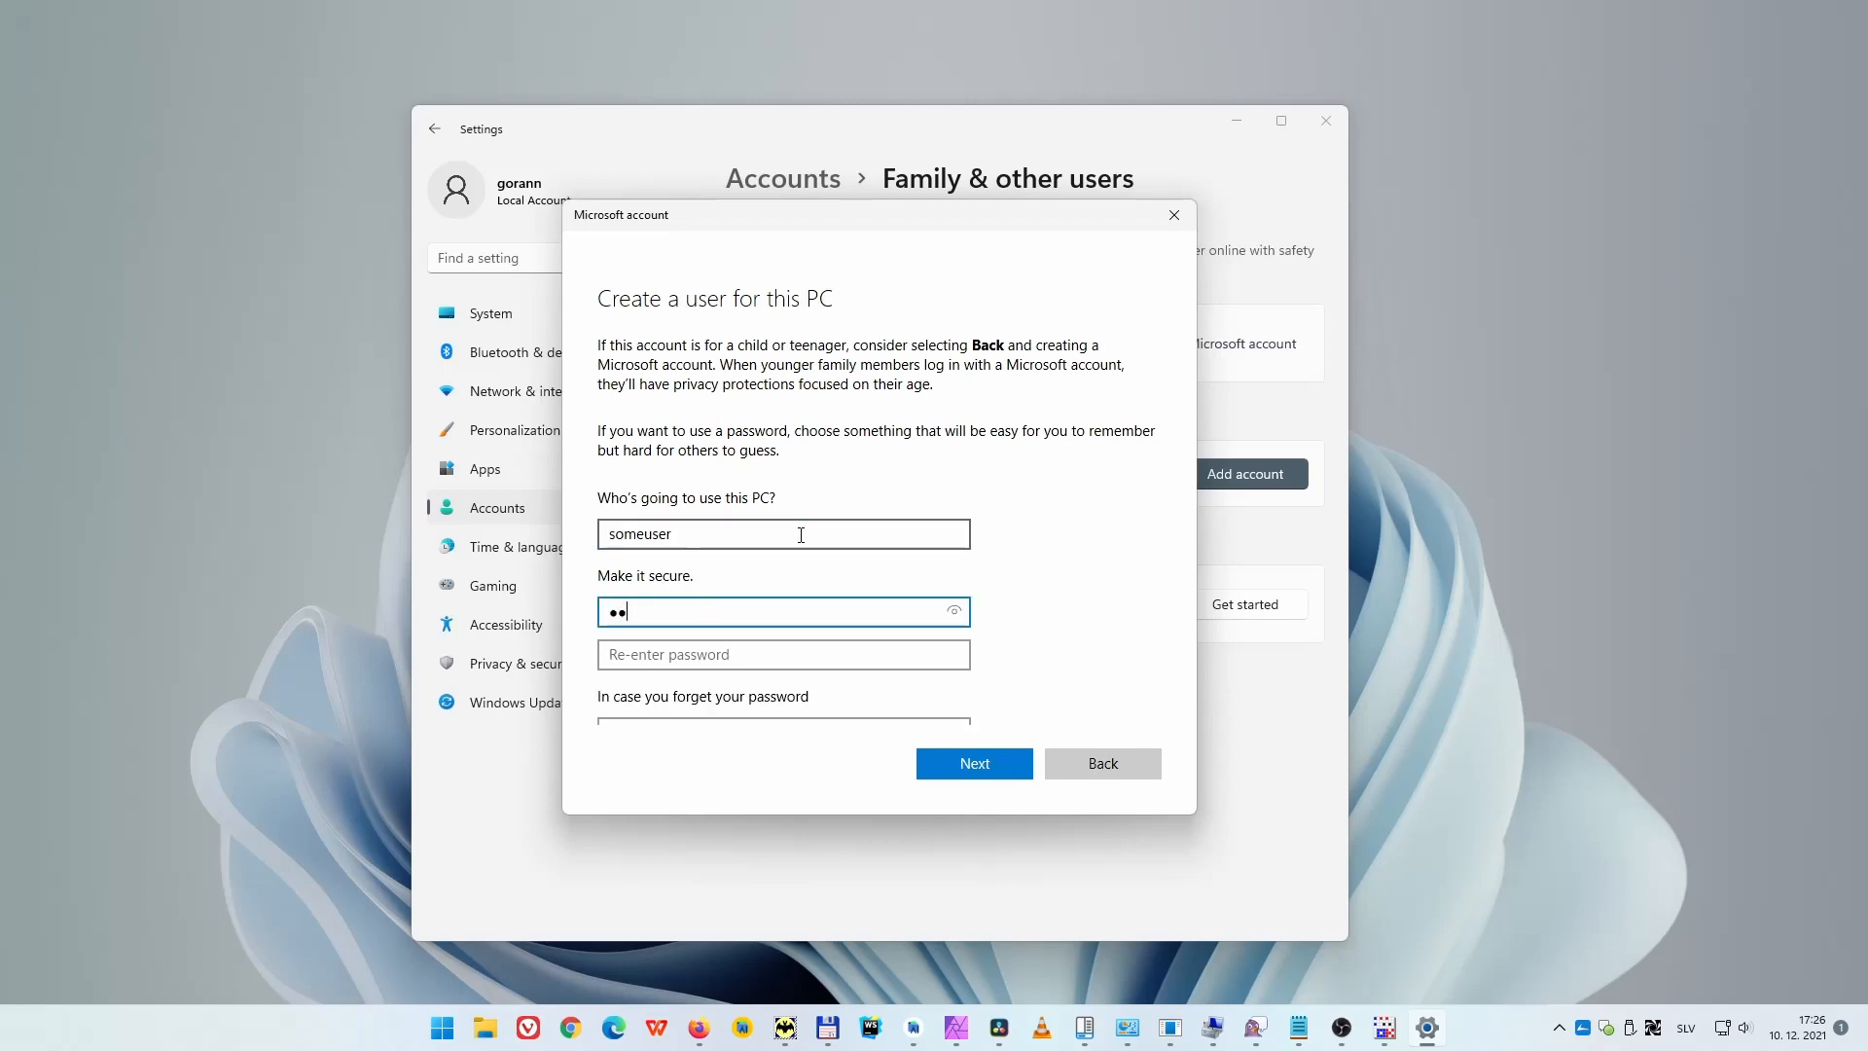
text(•••••)
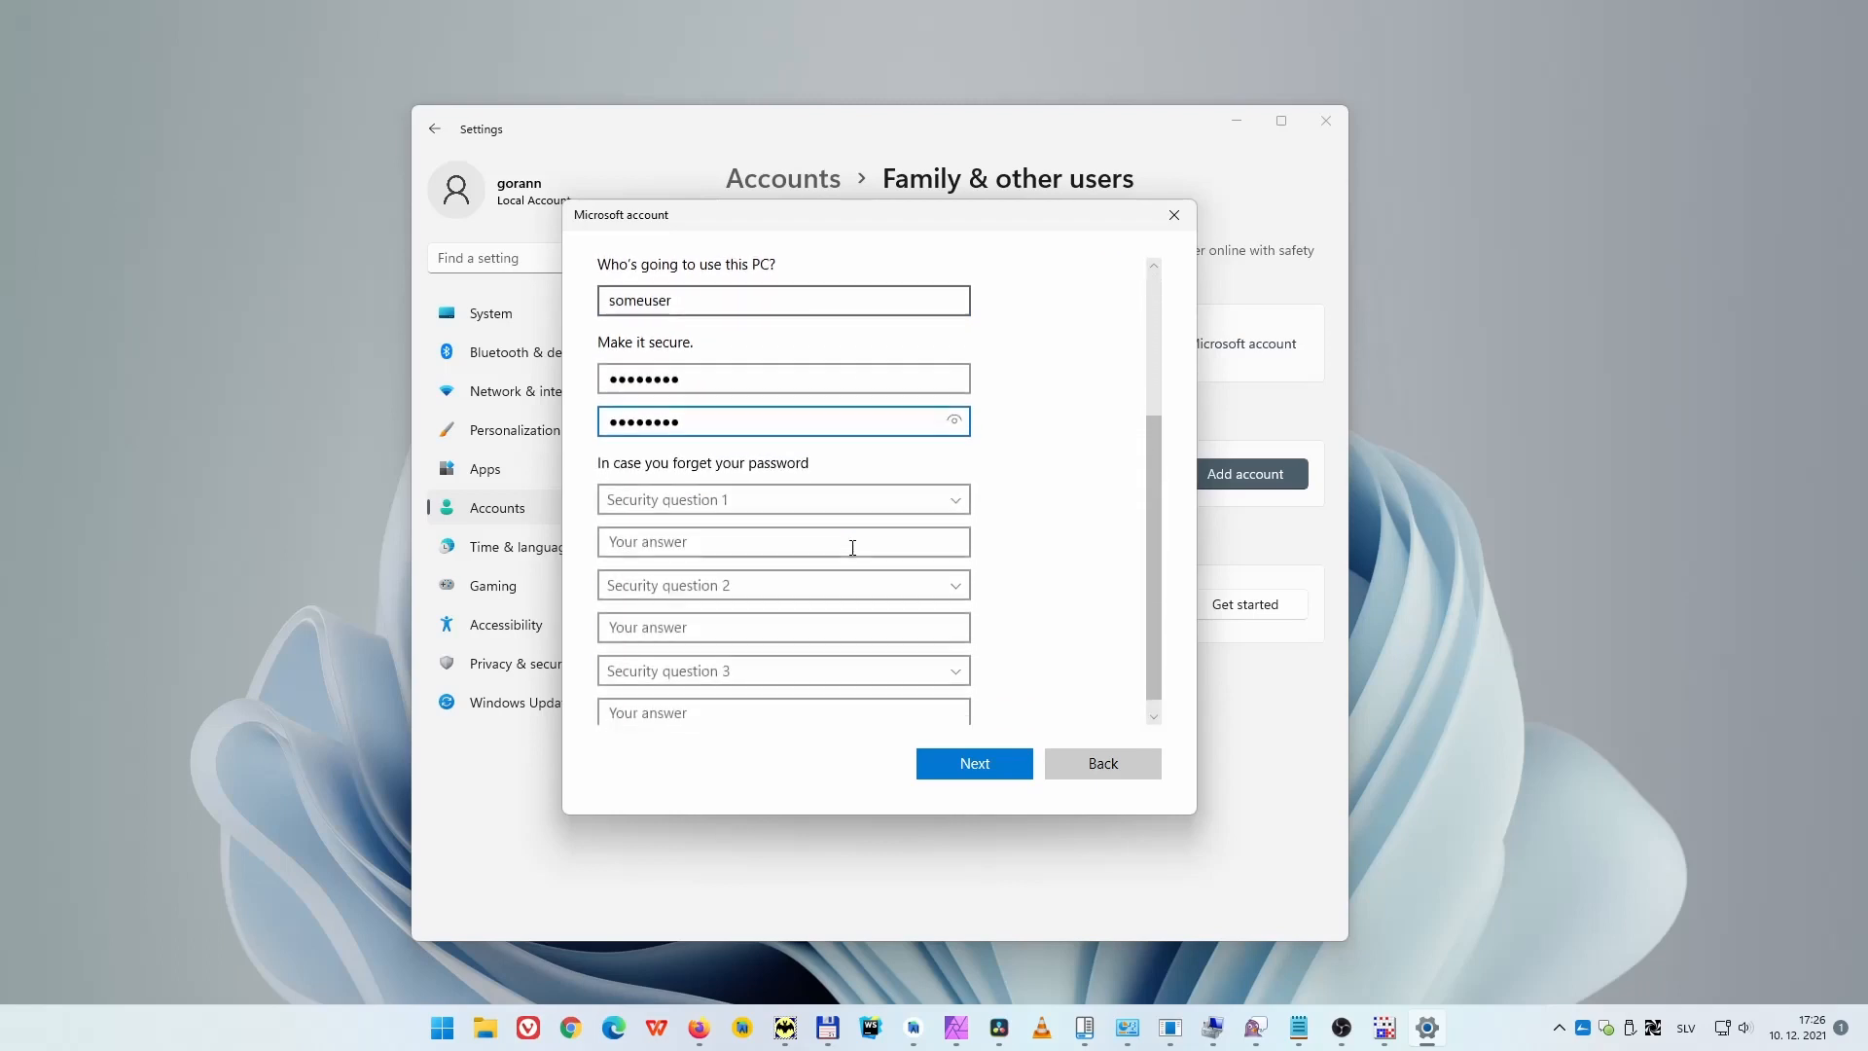
click(782, 500)
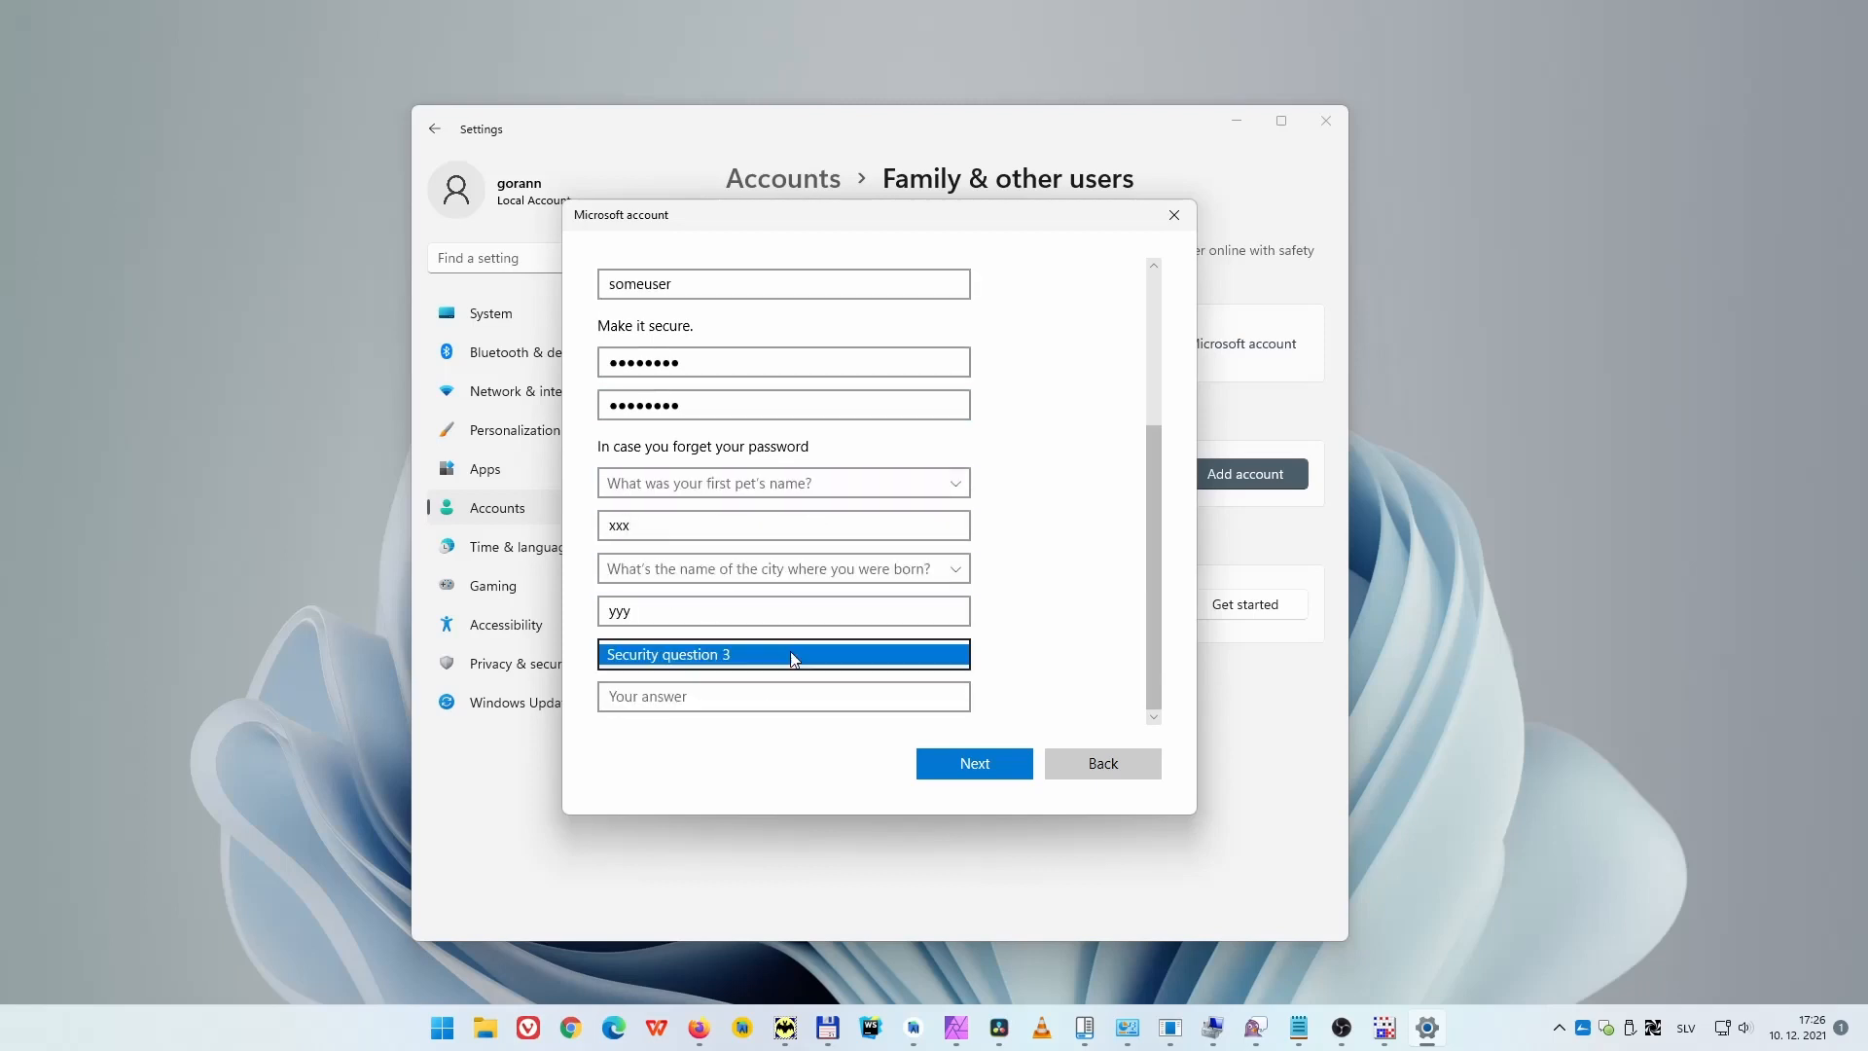
text(zzz)
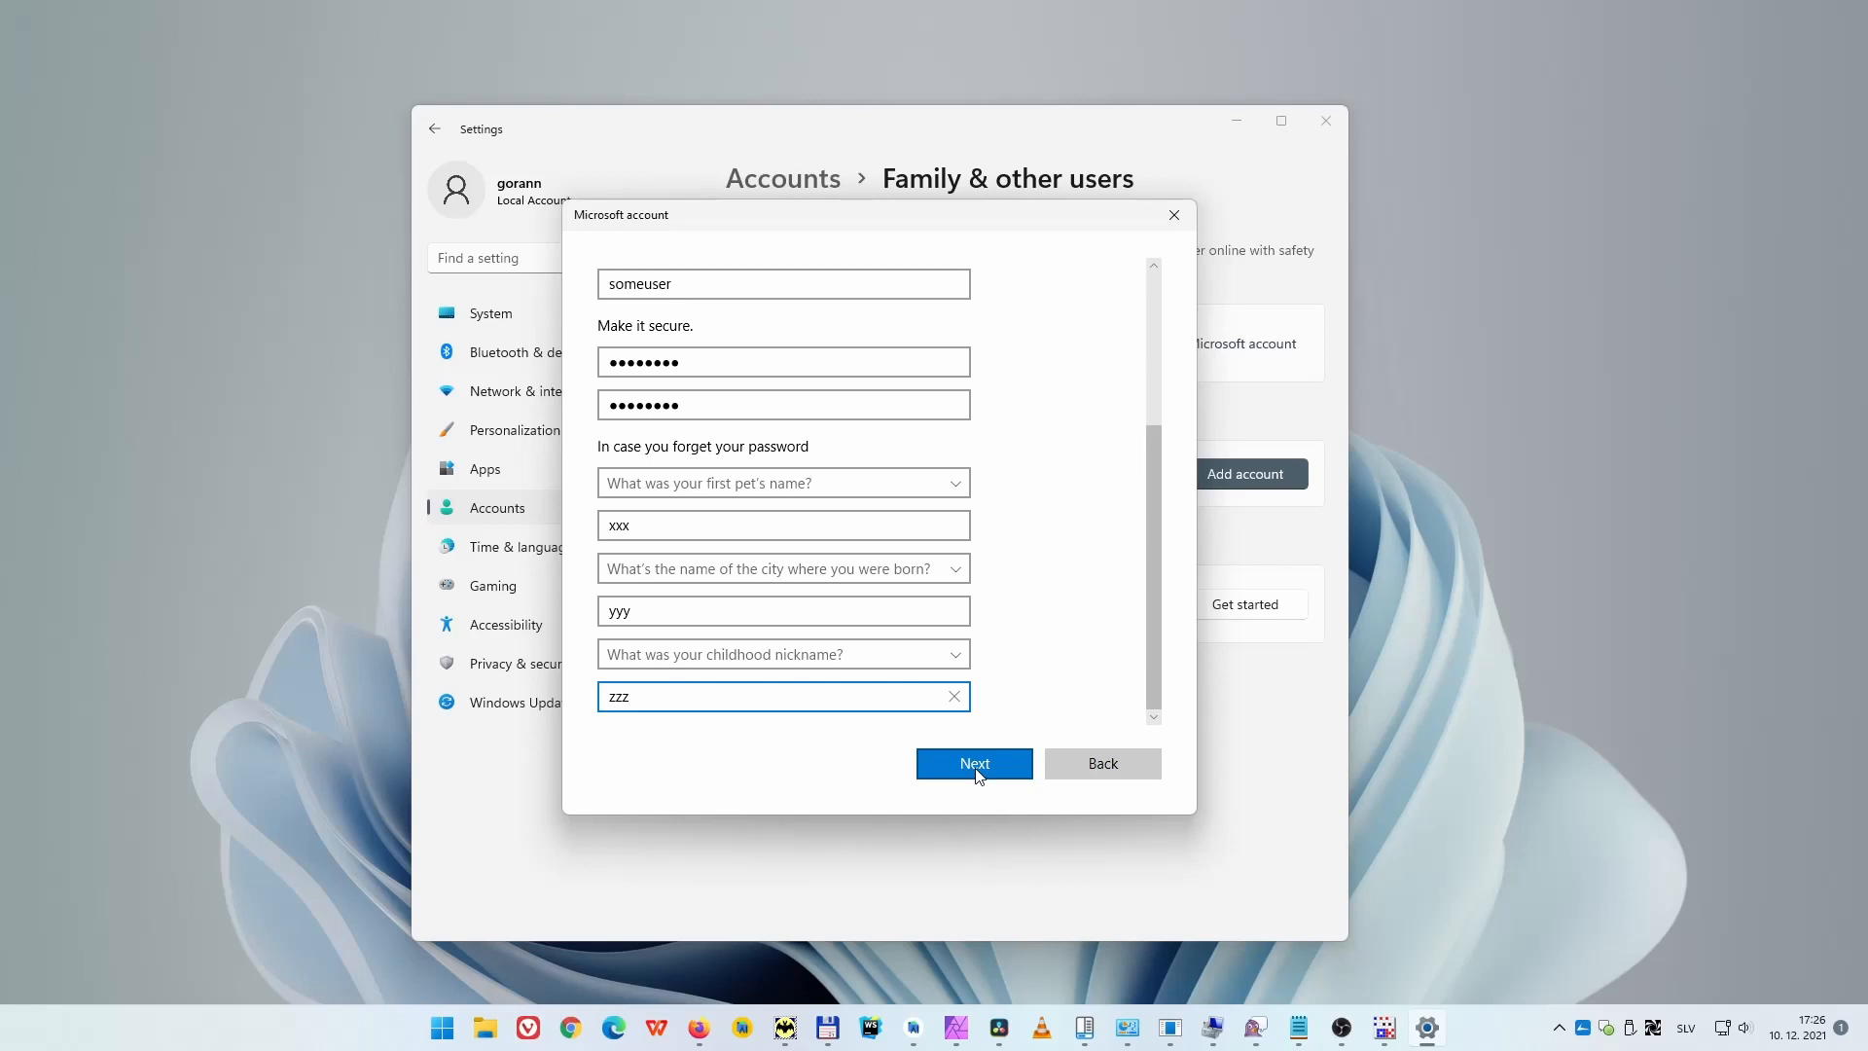
click(973, 763)
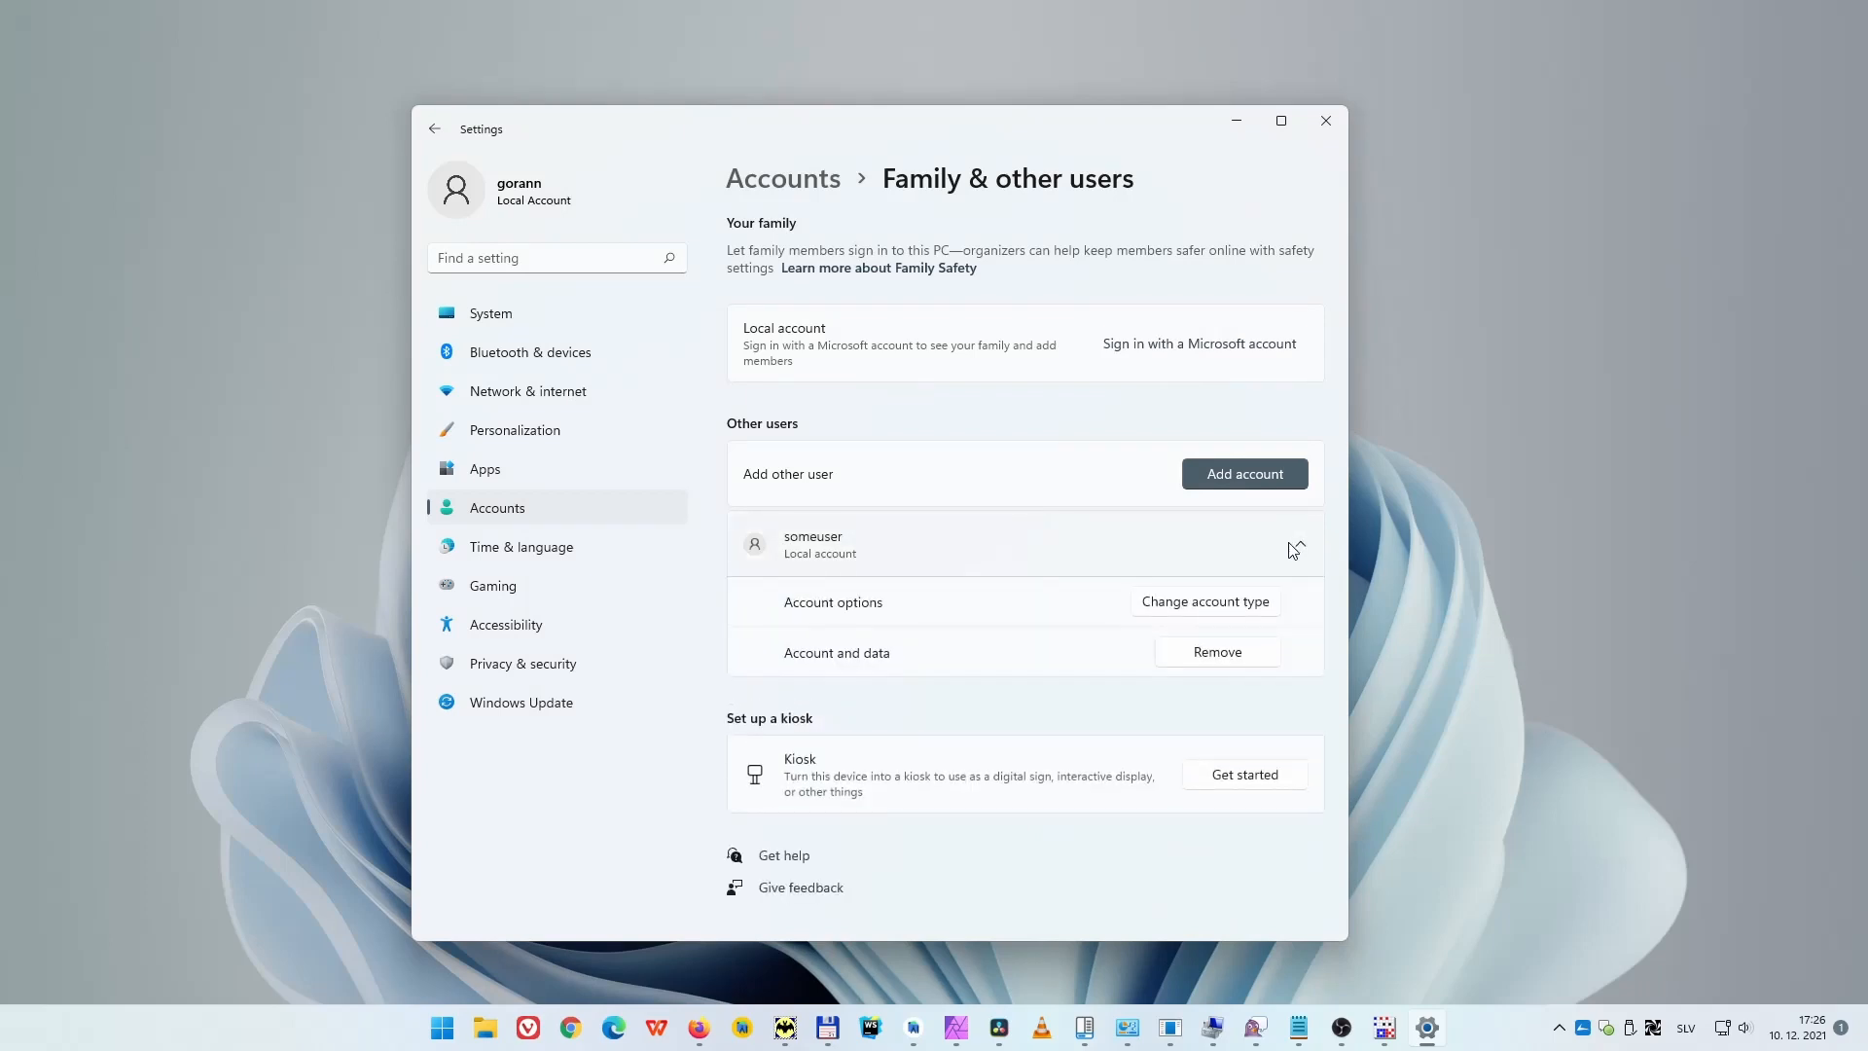
Make someuser an Administrator, then delete the someuser account and its data
click(1204, 601)
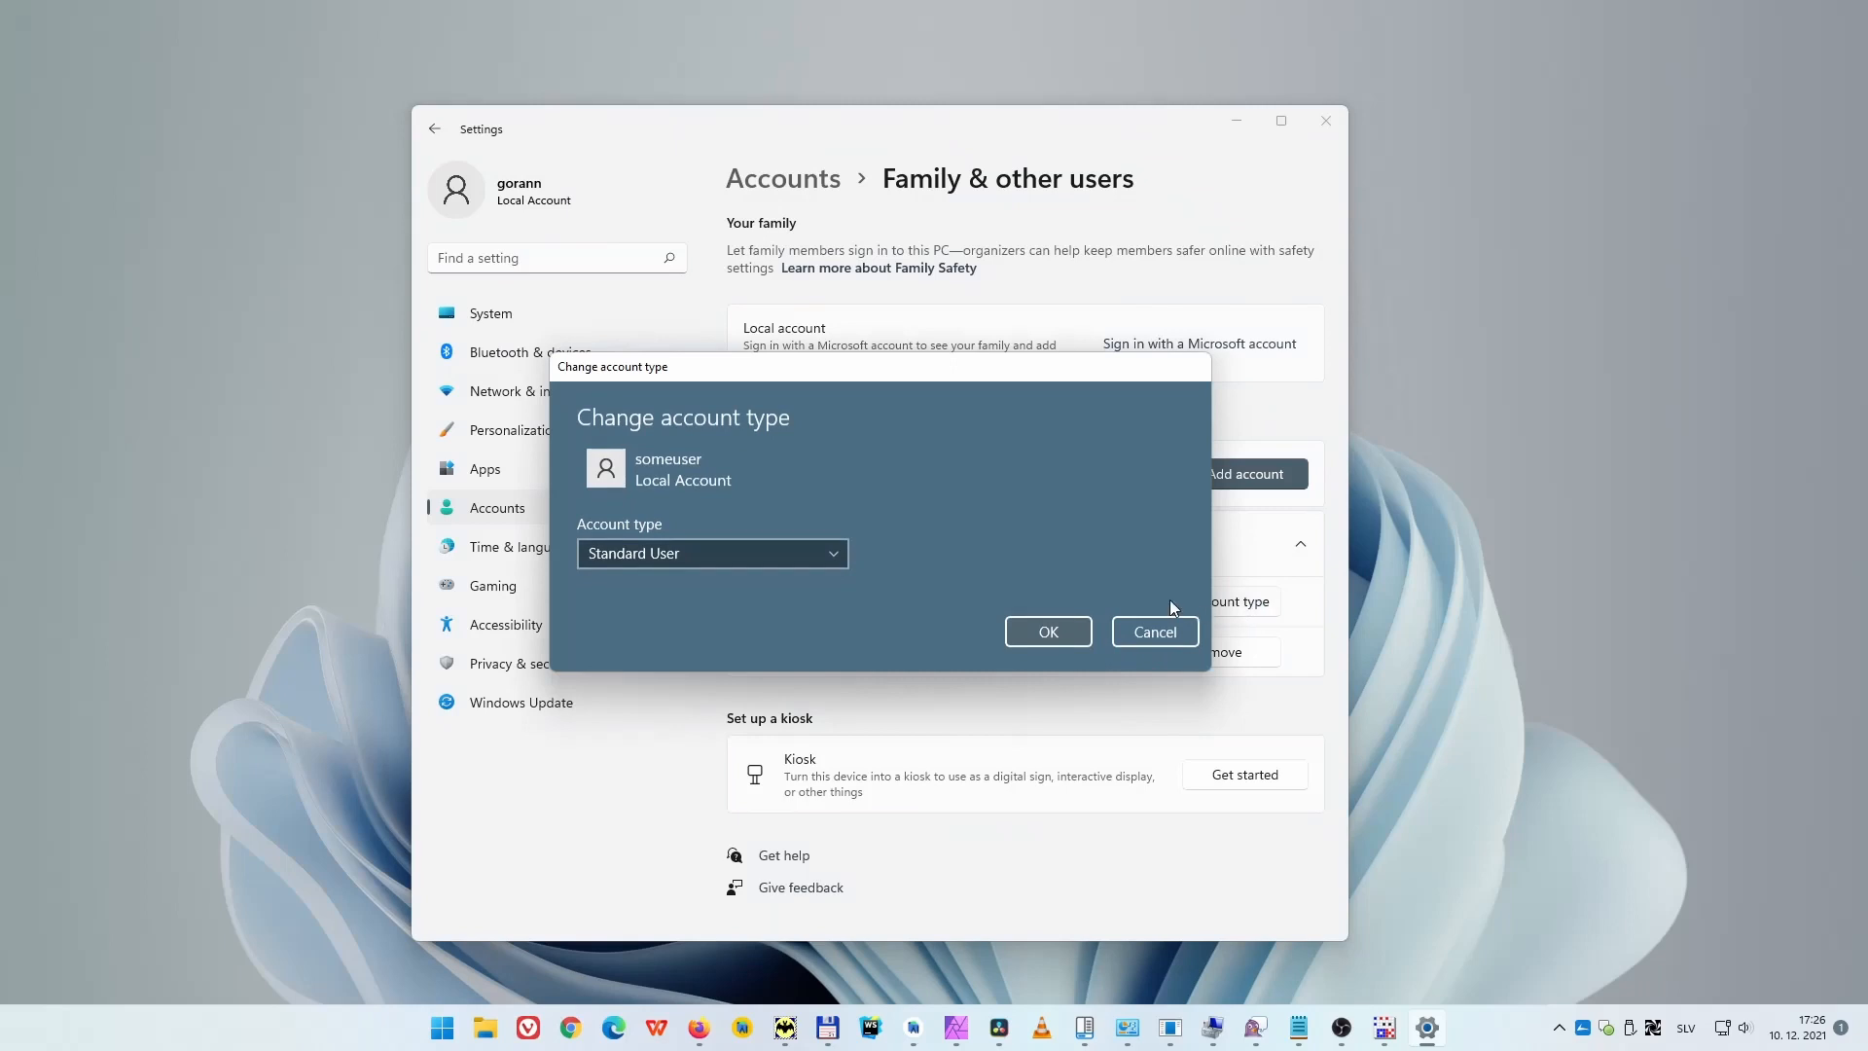
click(712, 552)
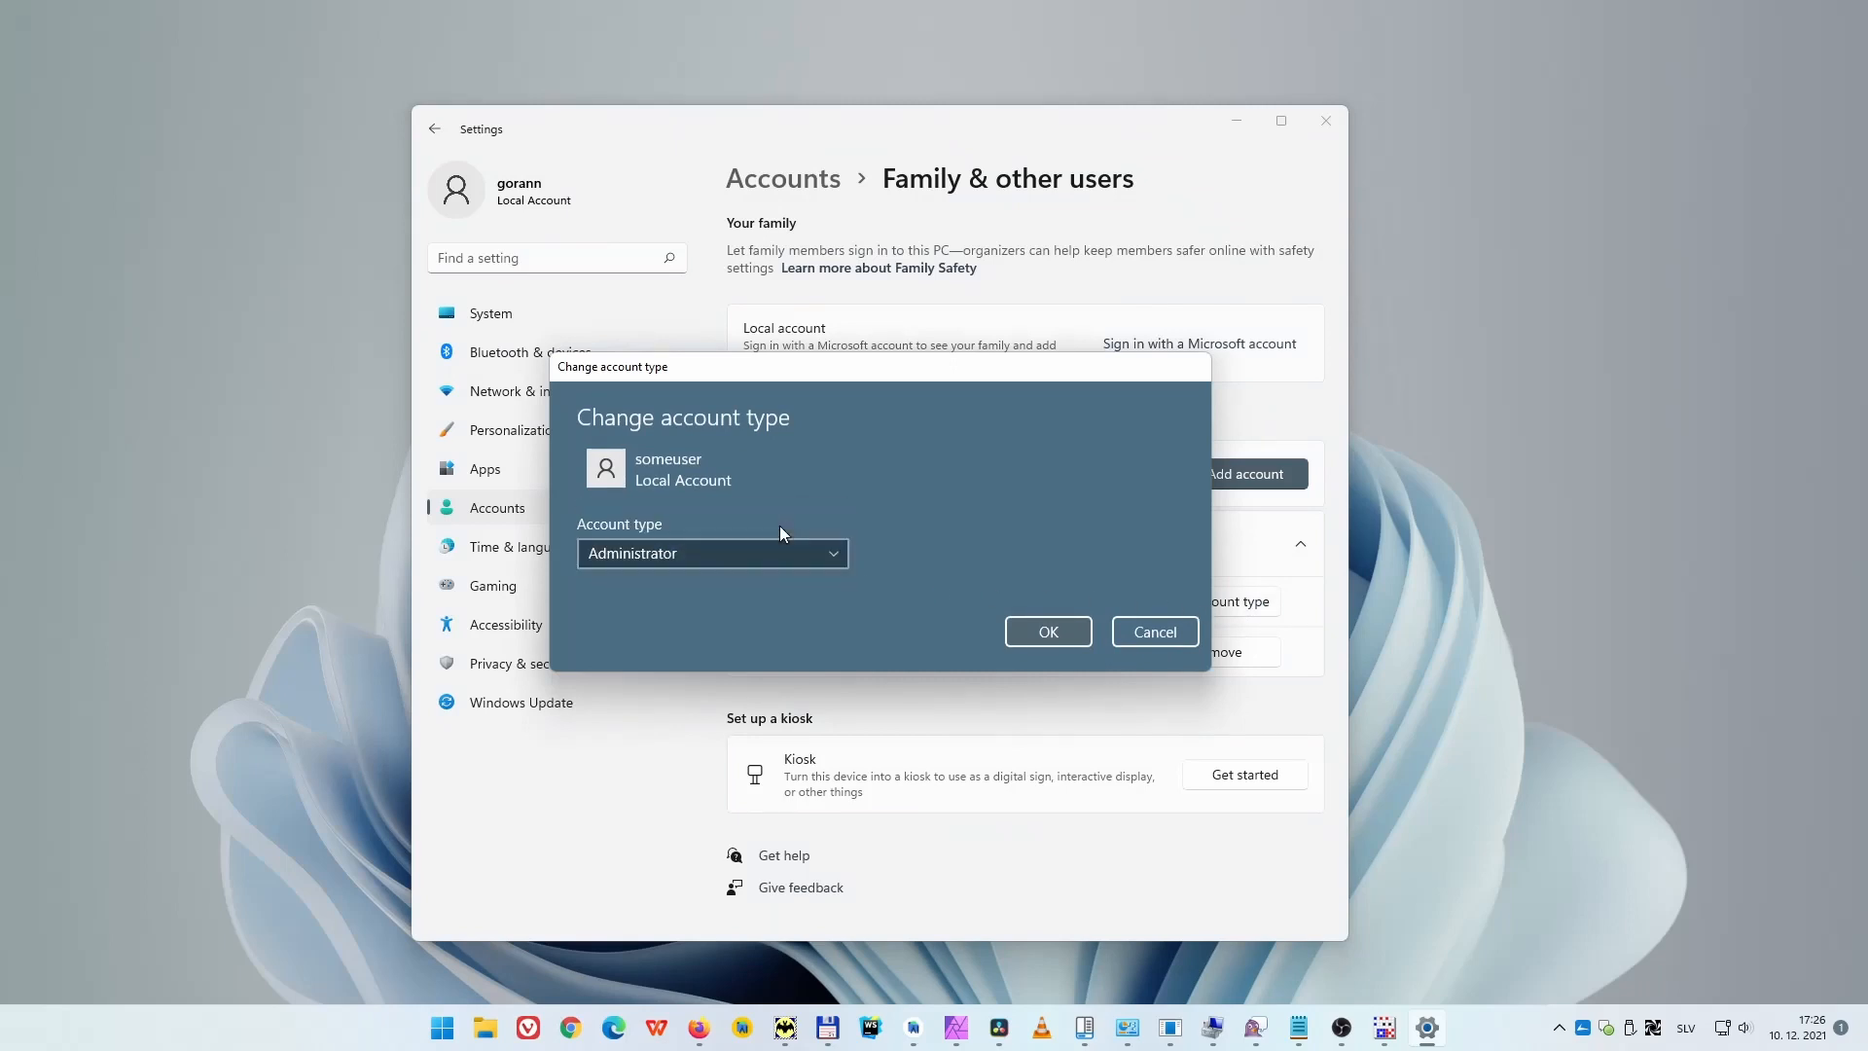
mouse_move(953, 581)
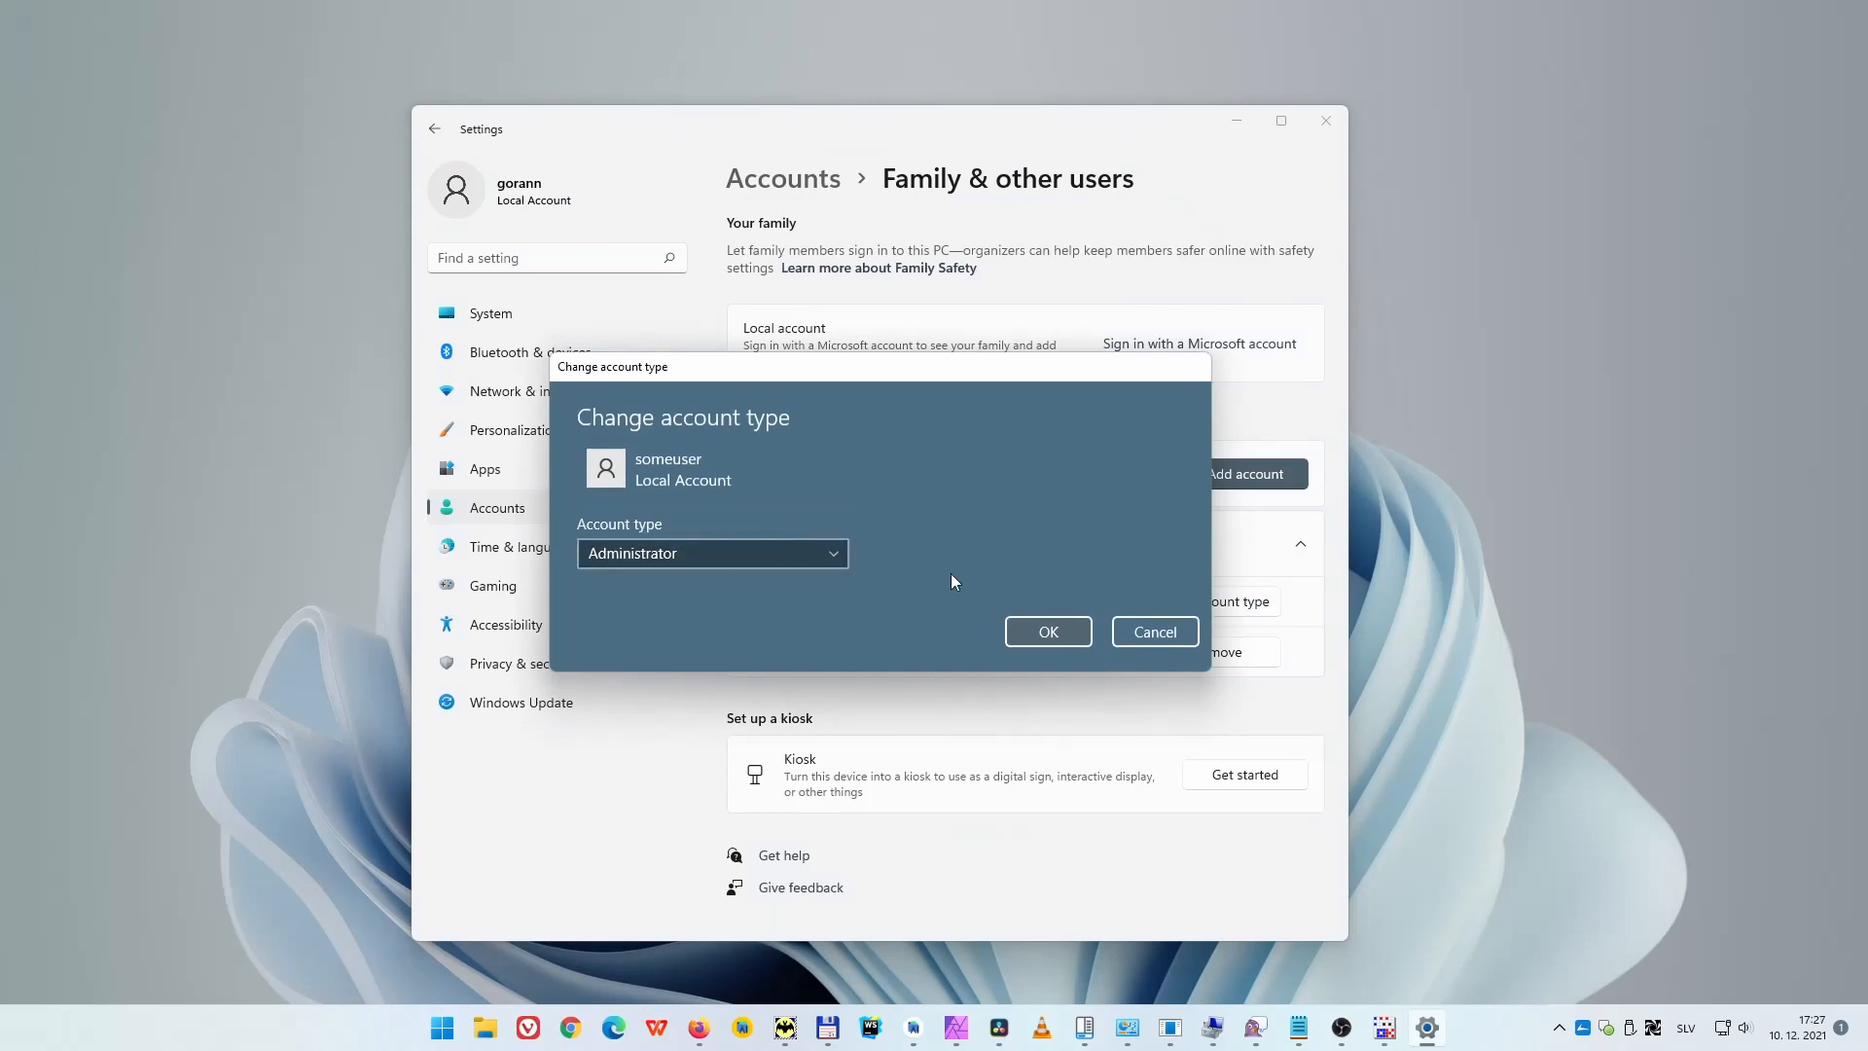
click(1154, 630)
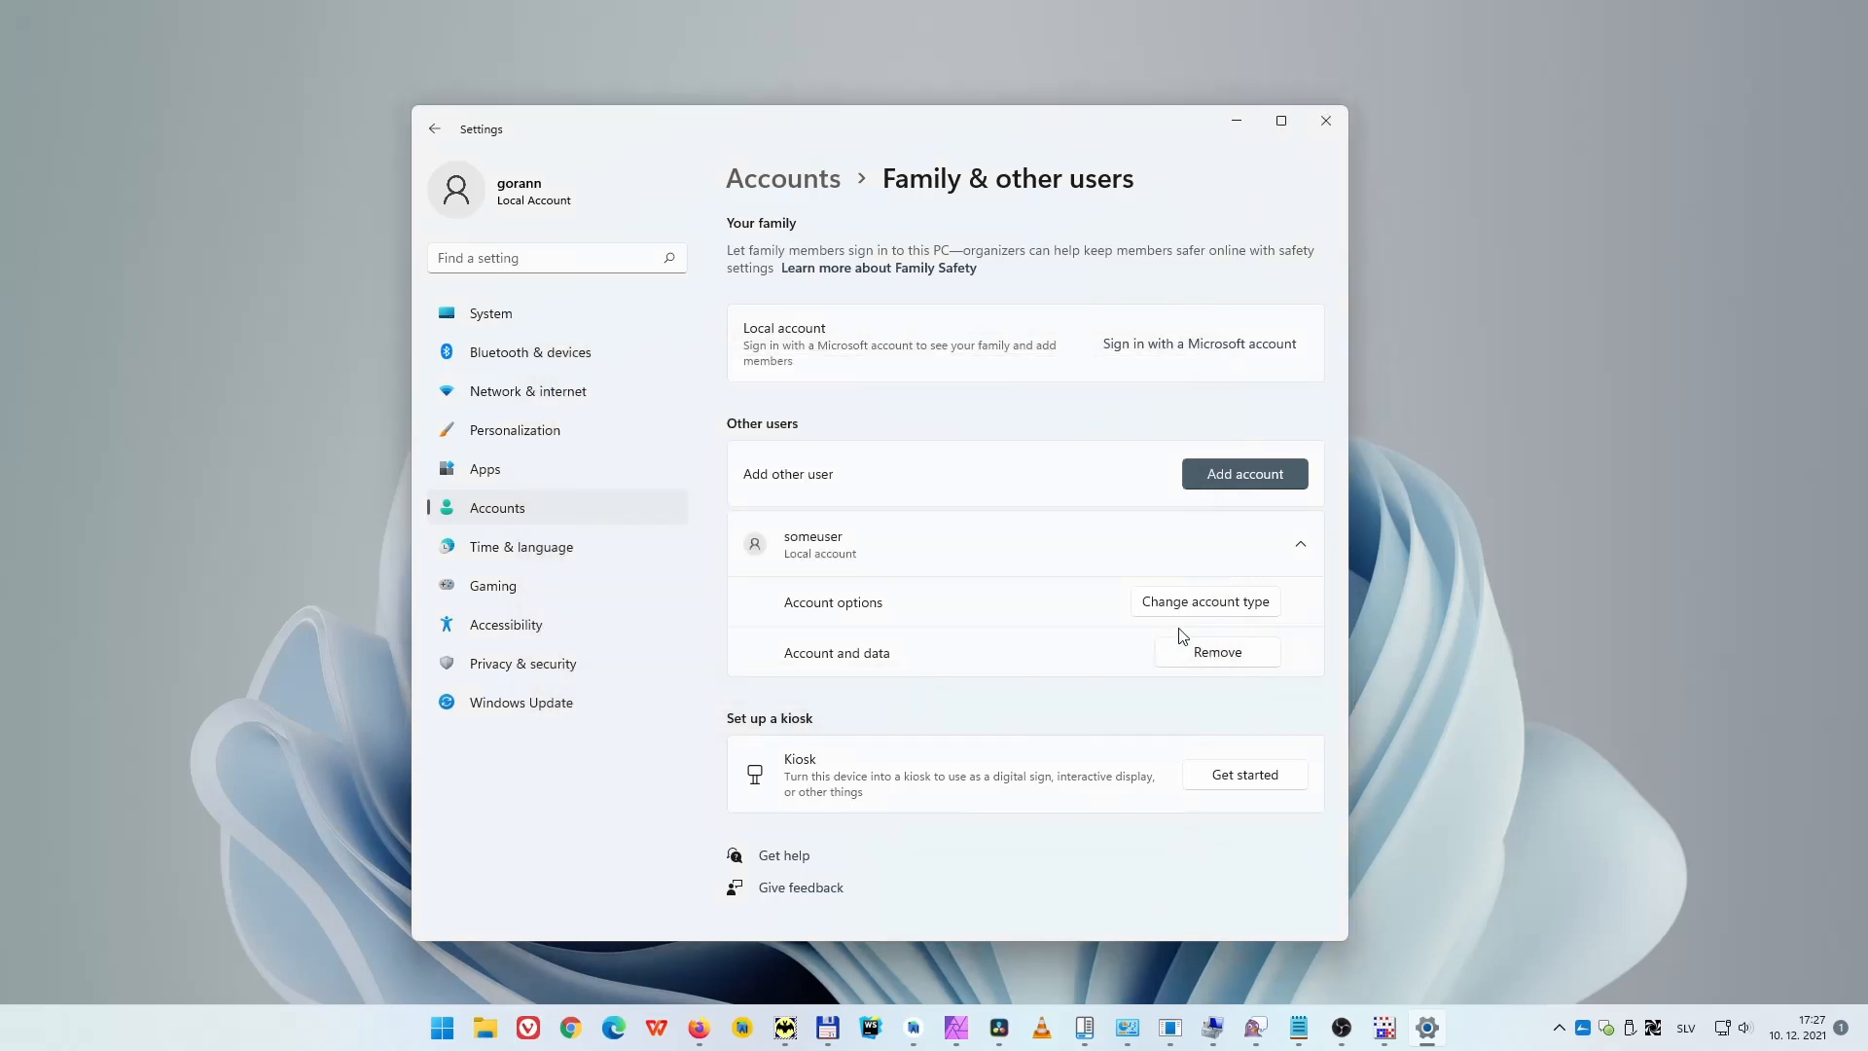
click(1218, 652)
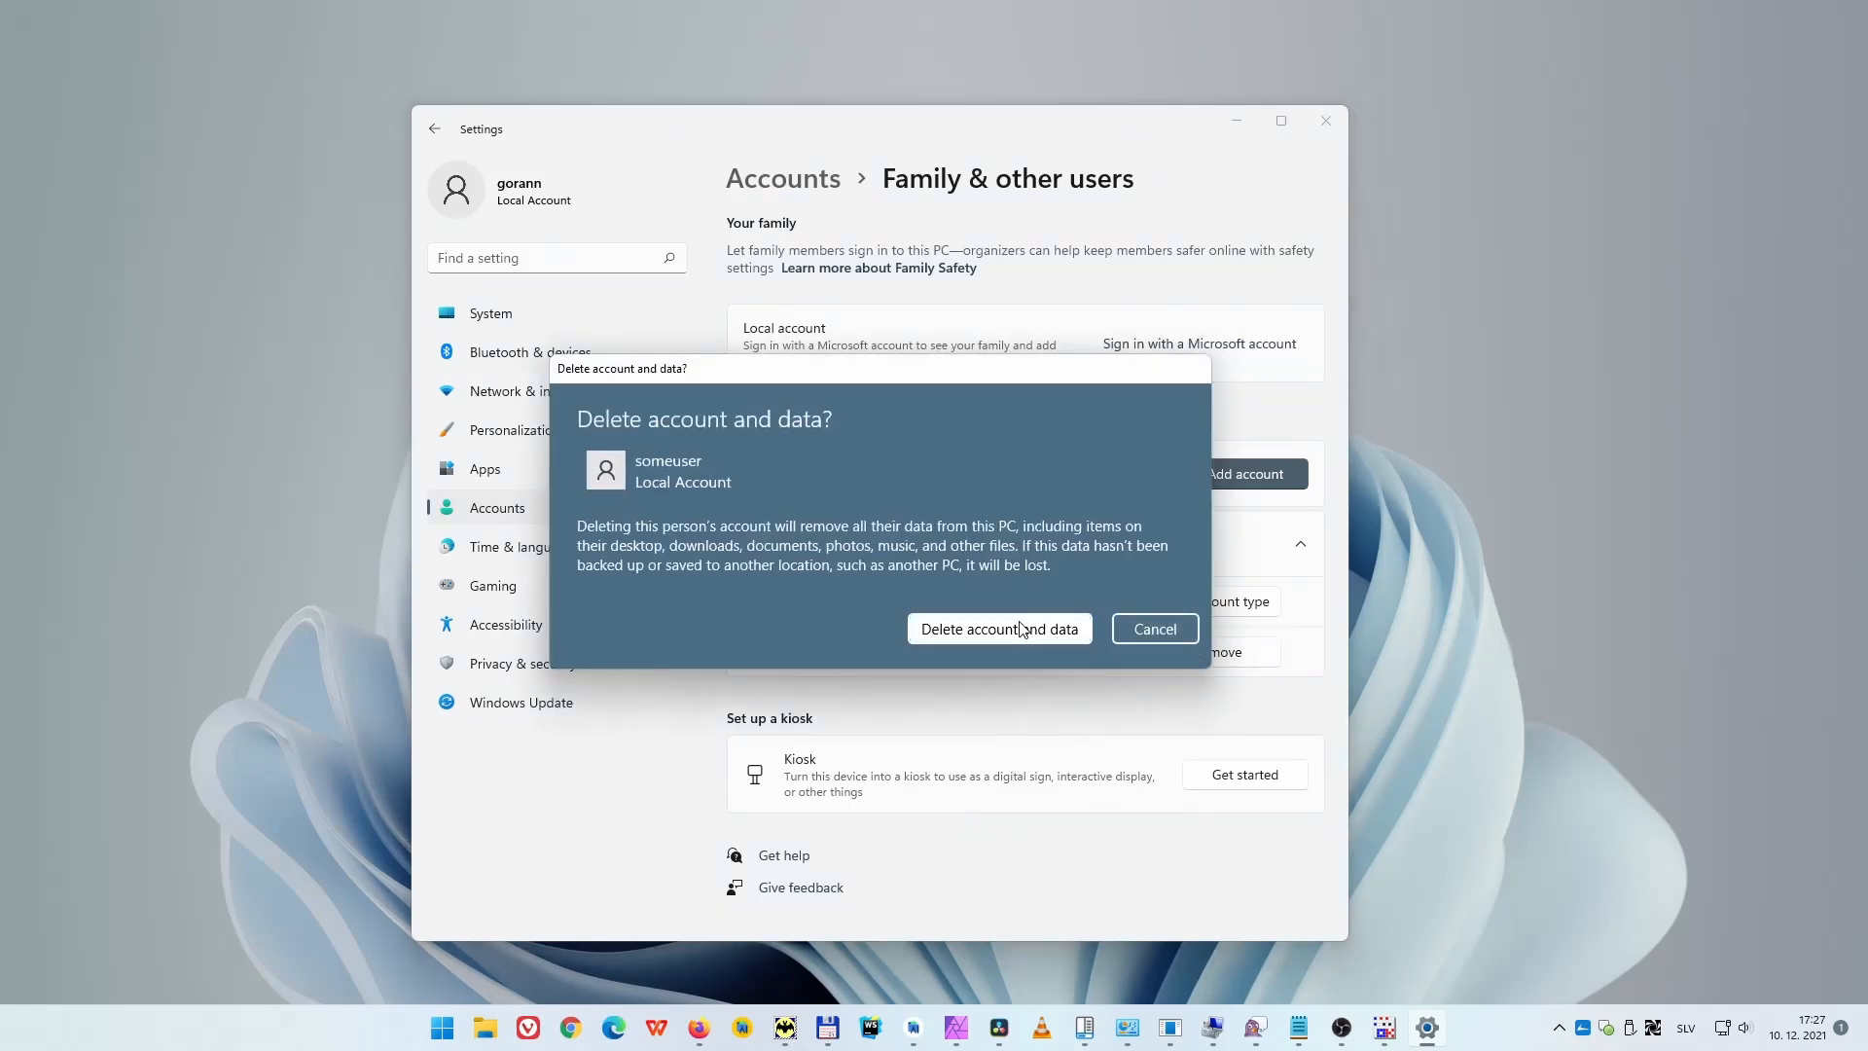
click(998, 629)
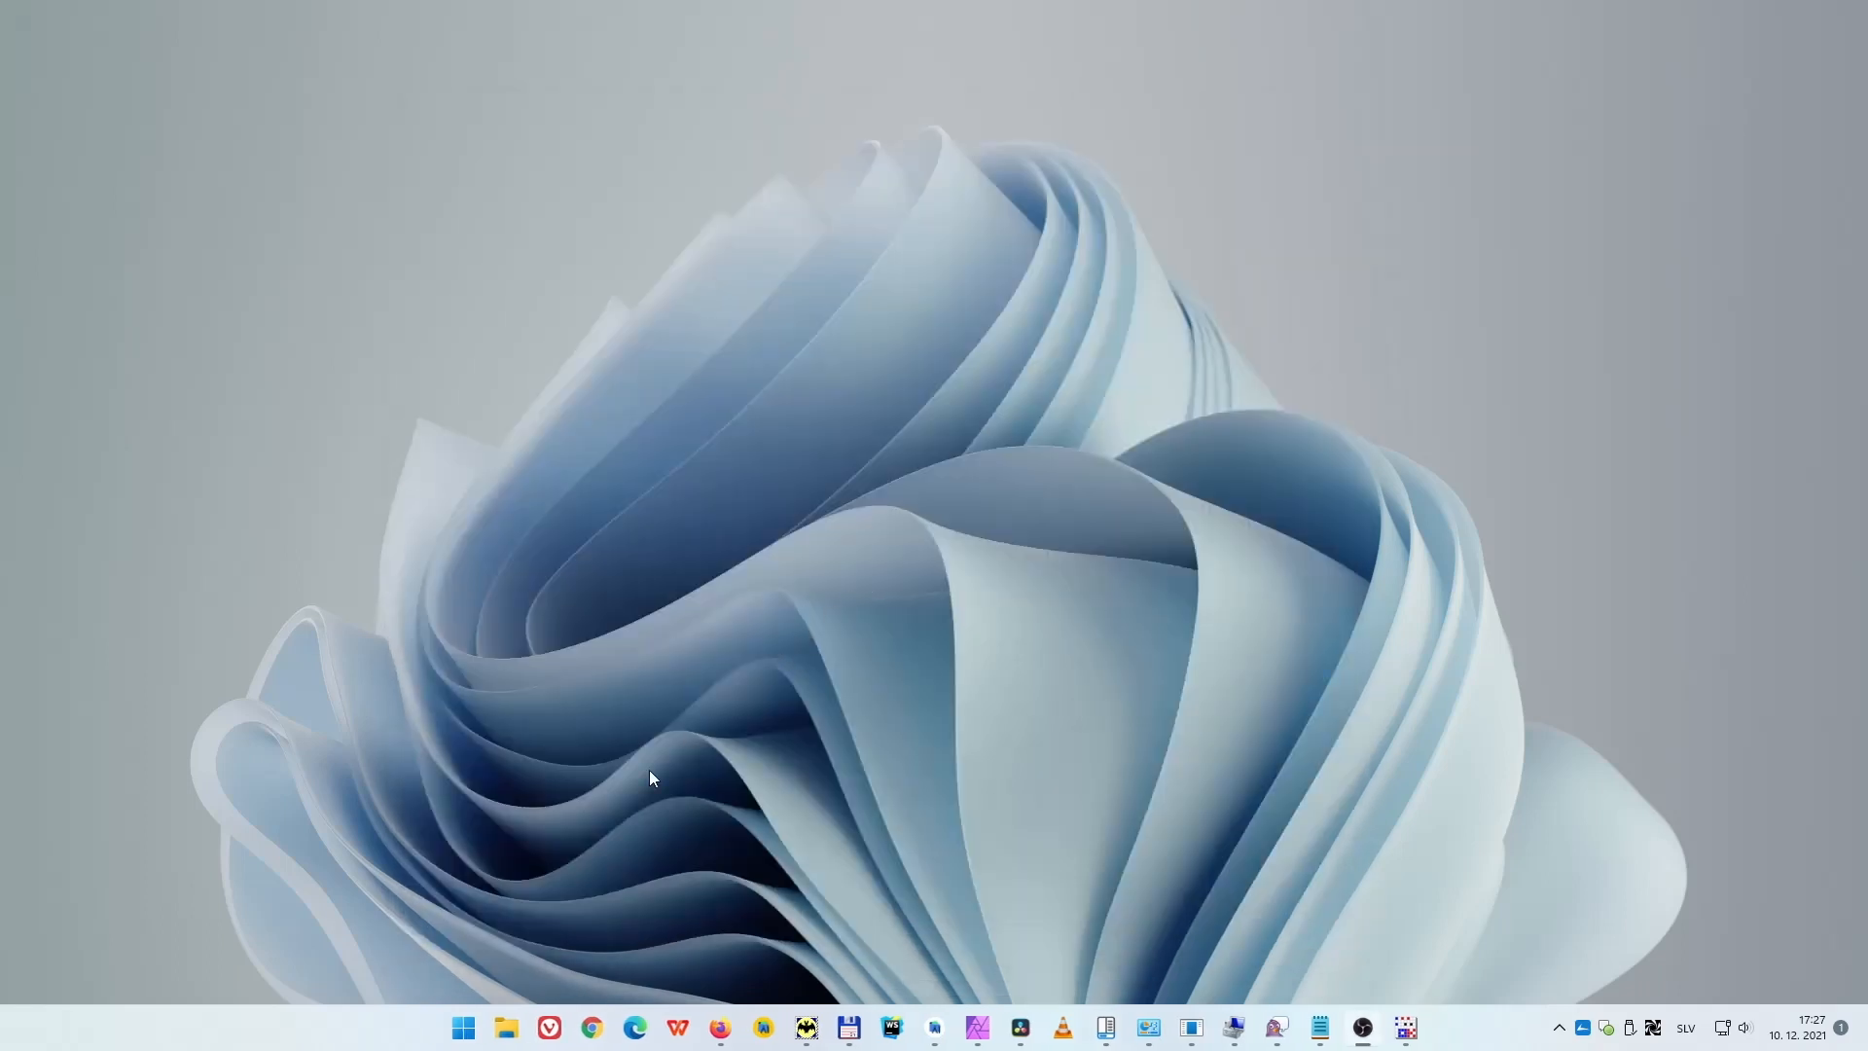
mouse_move(463, 1027)
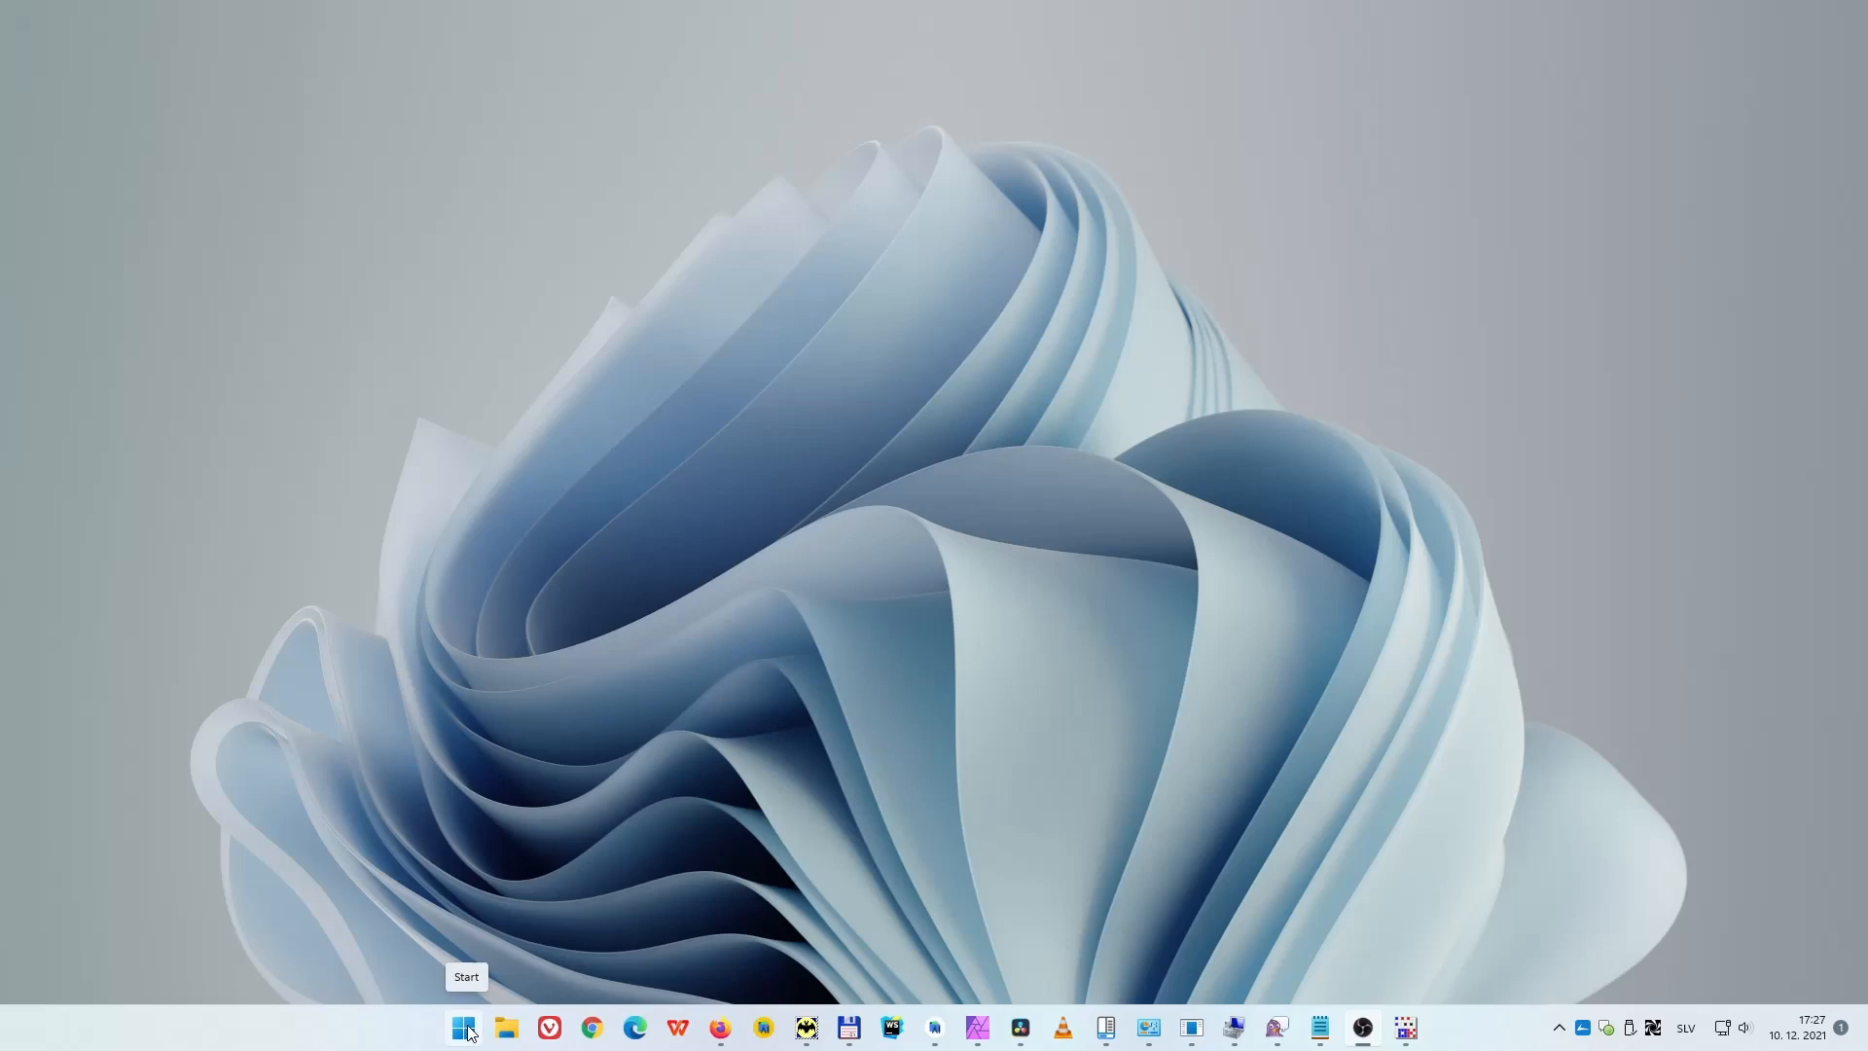
Search Start for 'computer management' and launch Computer Management
text(cmpu)
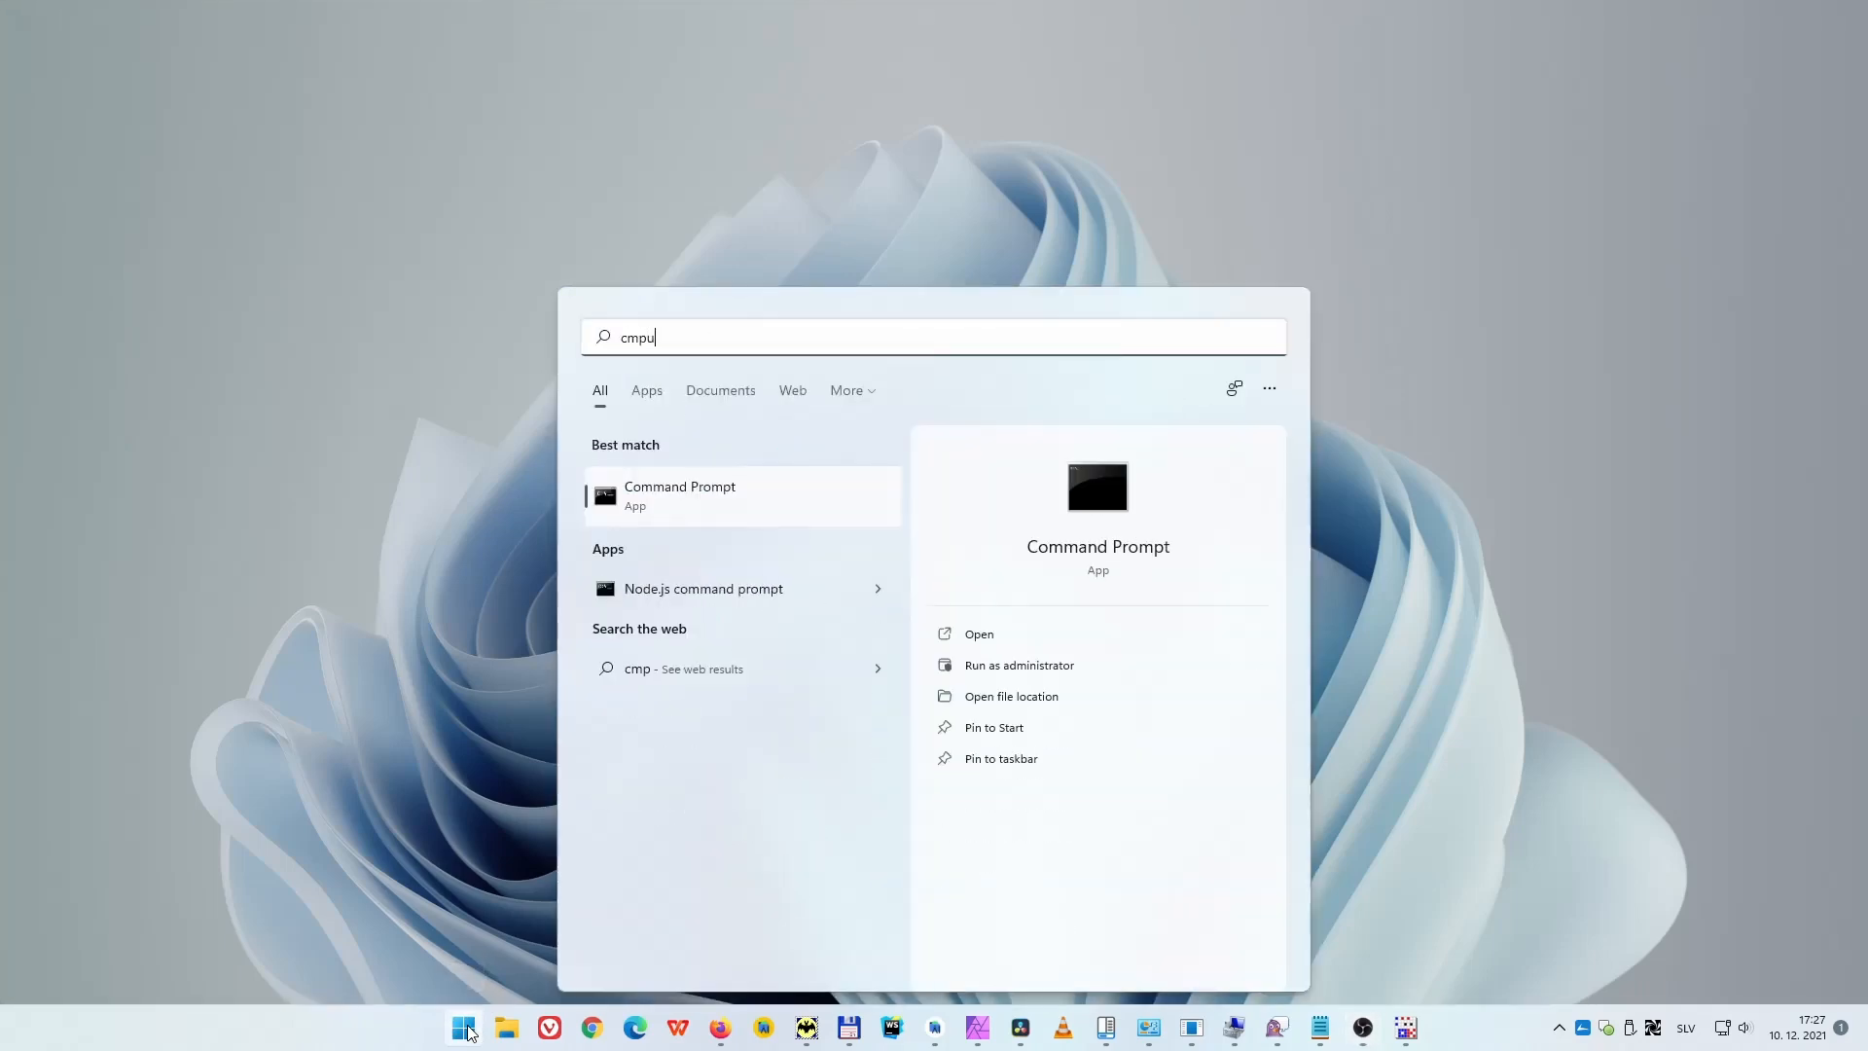
text(control Panel)
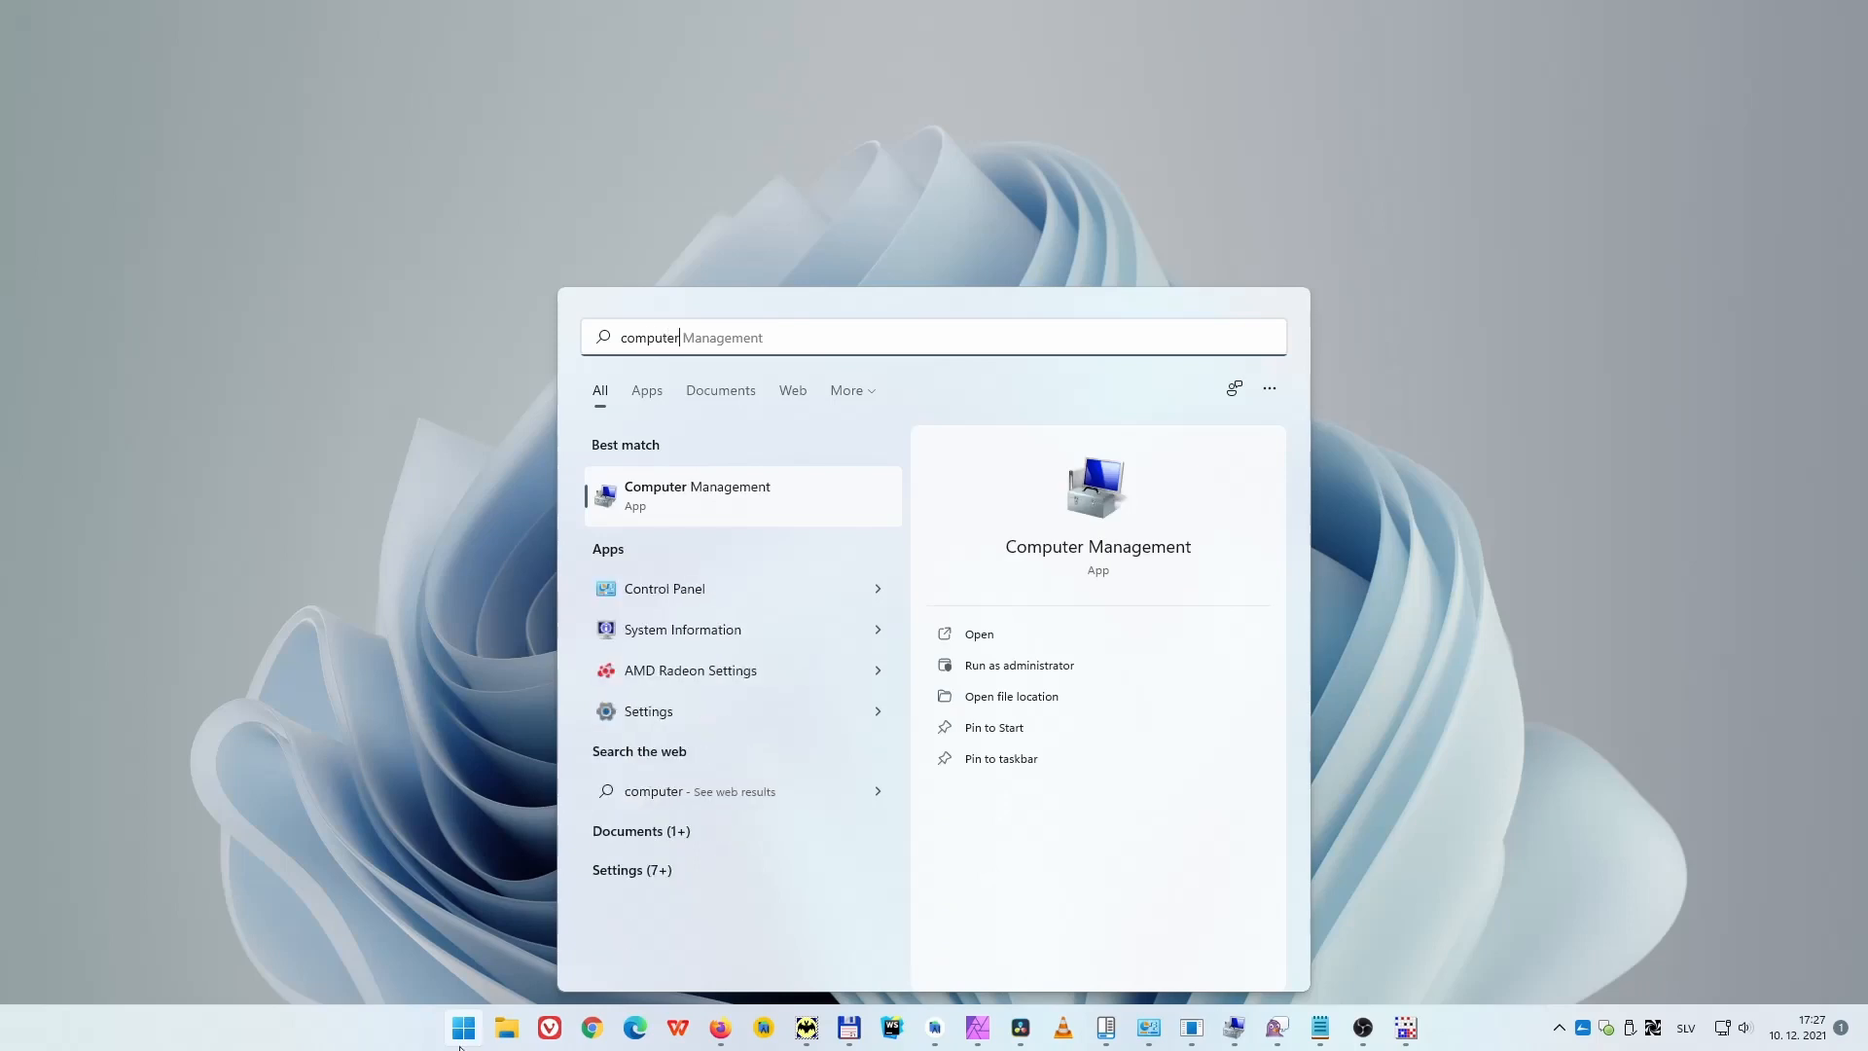
mouse_move(712, 511)
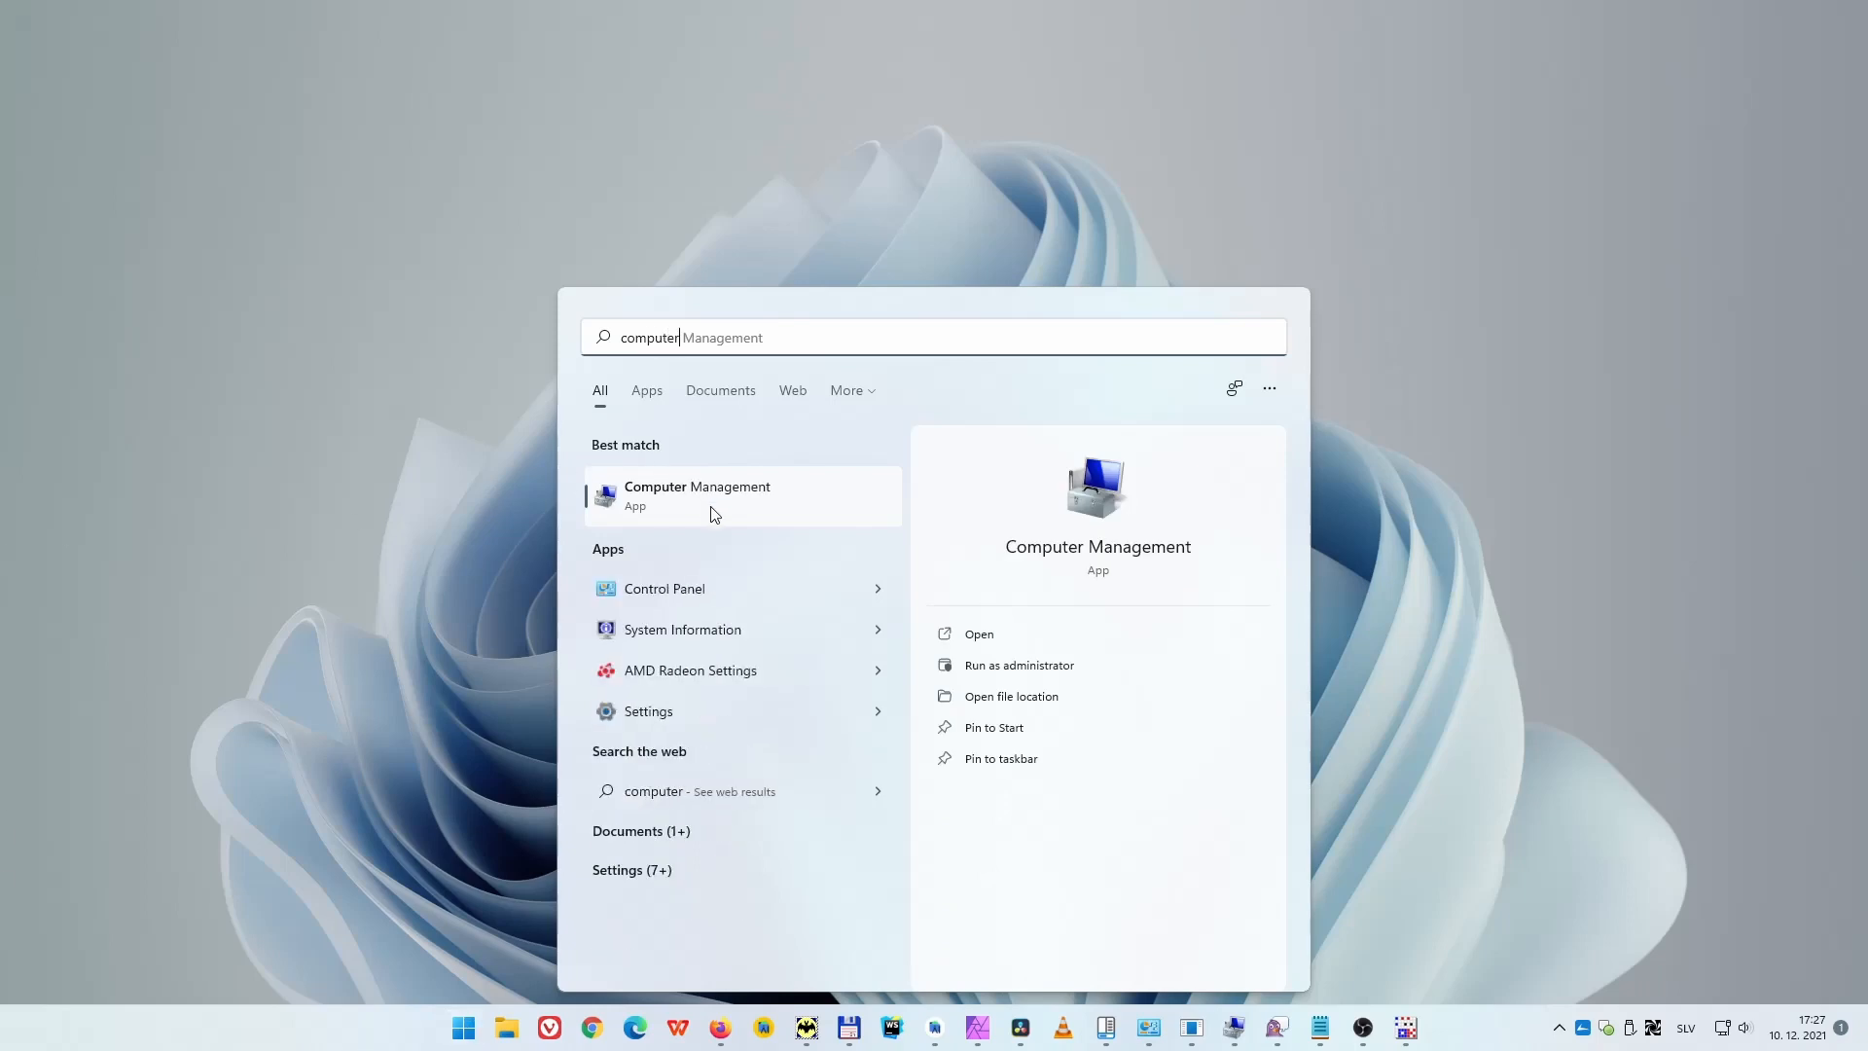
click(697, 494)
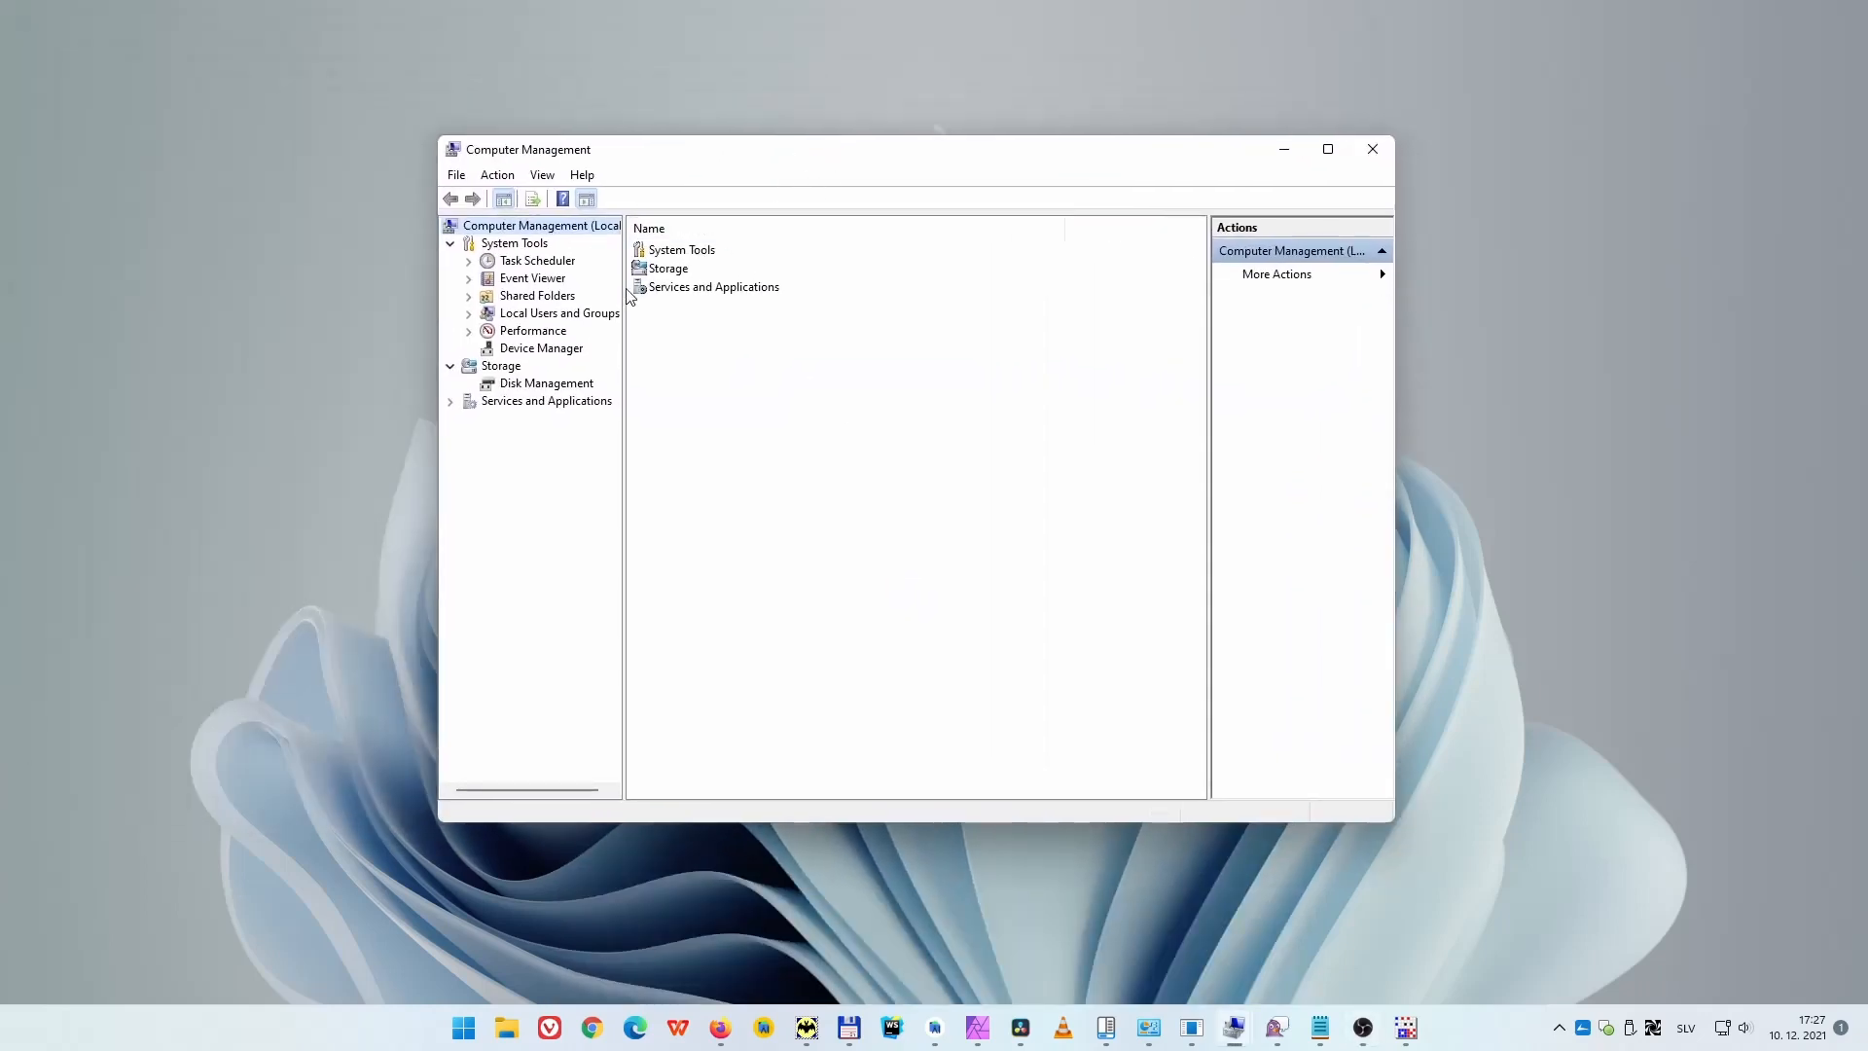
Add user 'someuser' (full name Some, description User, password) under Local Users and Groups
click(558, 312)
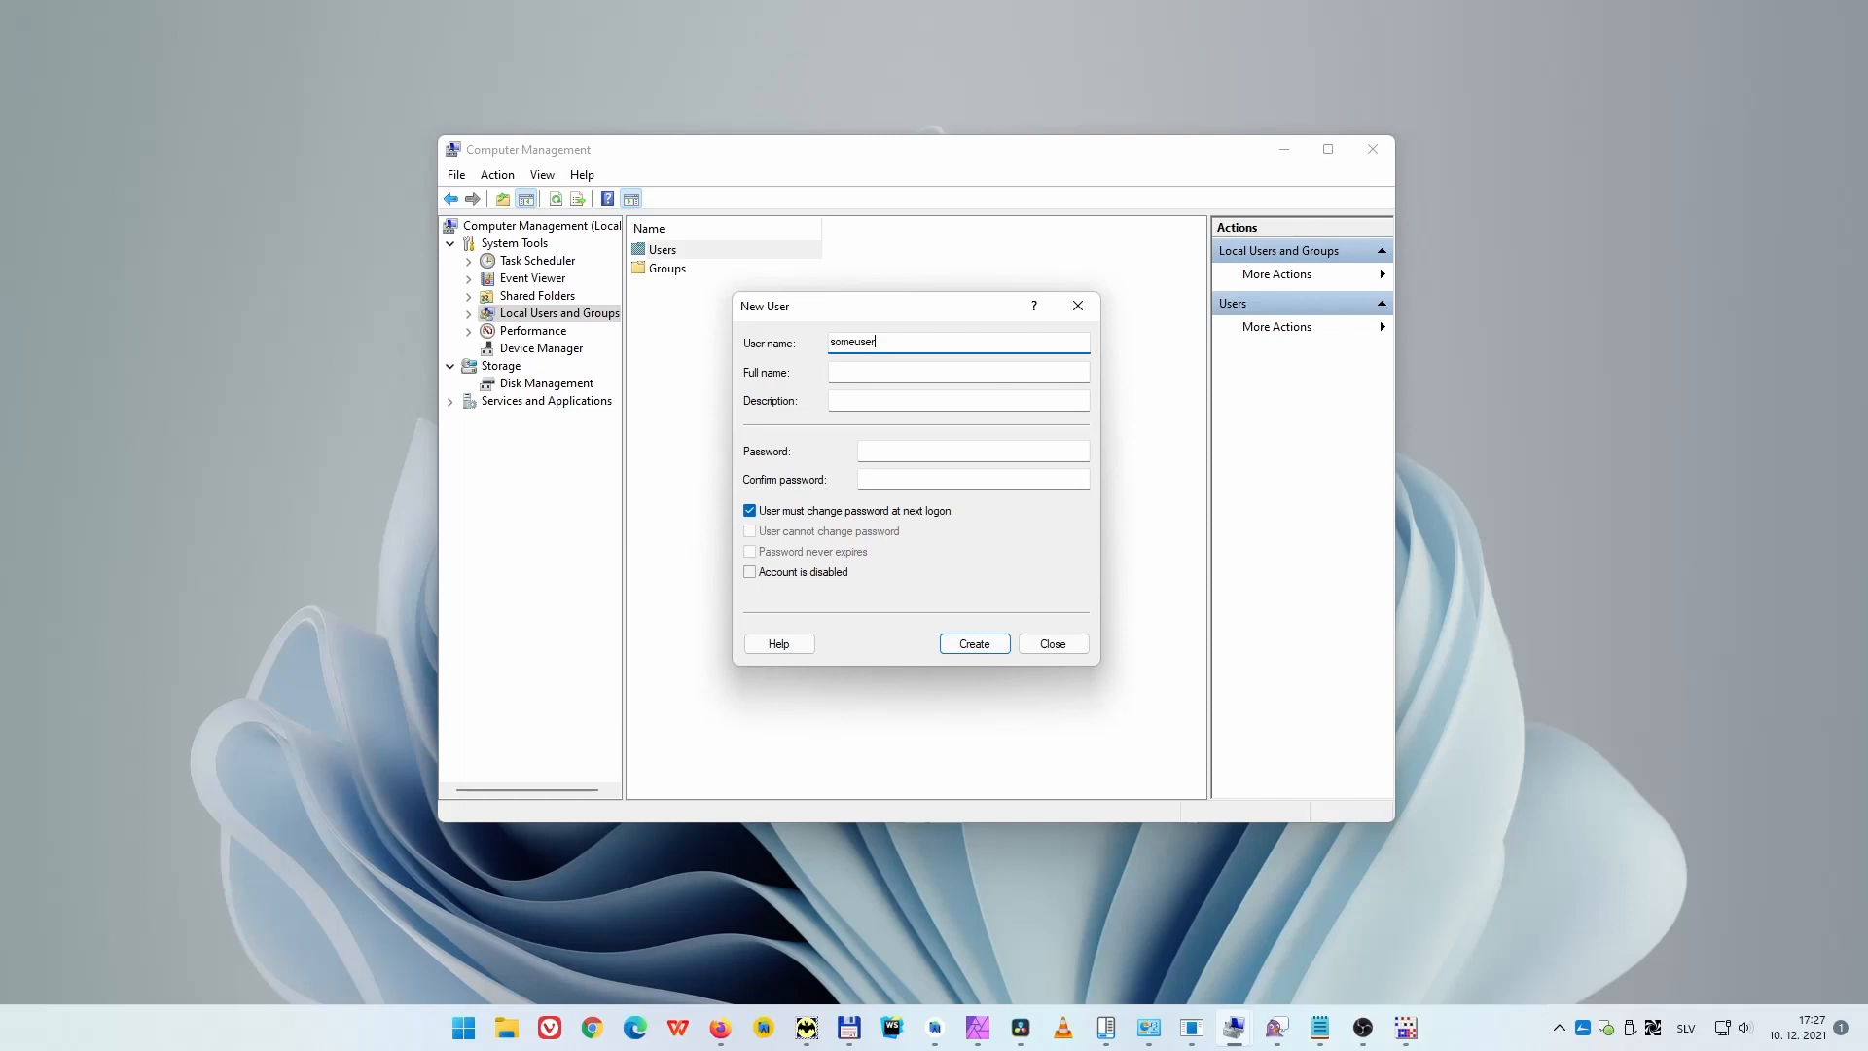
text(Some)
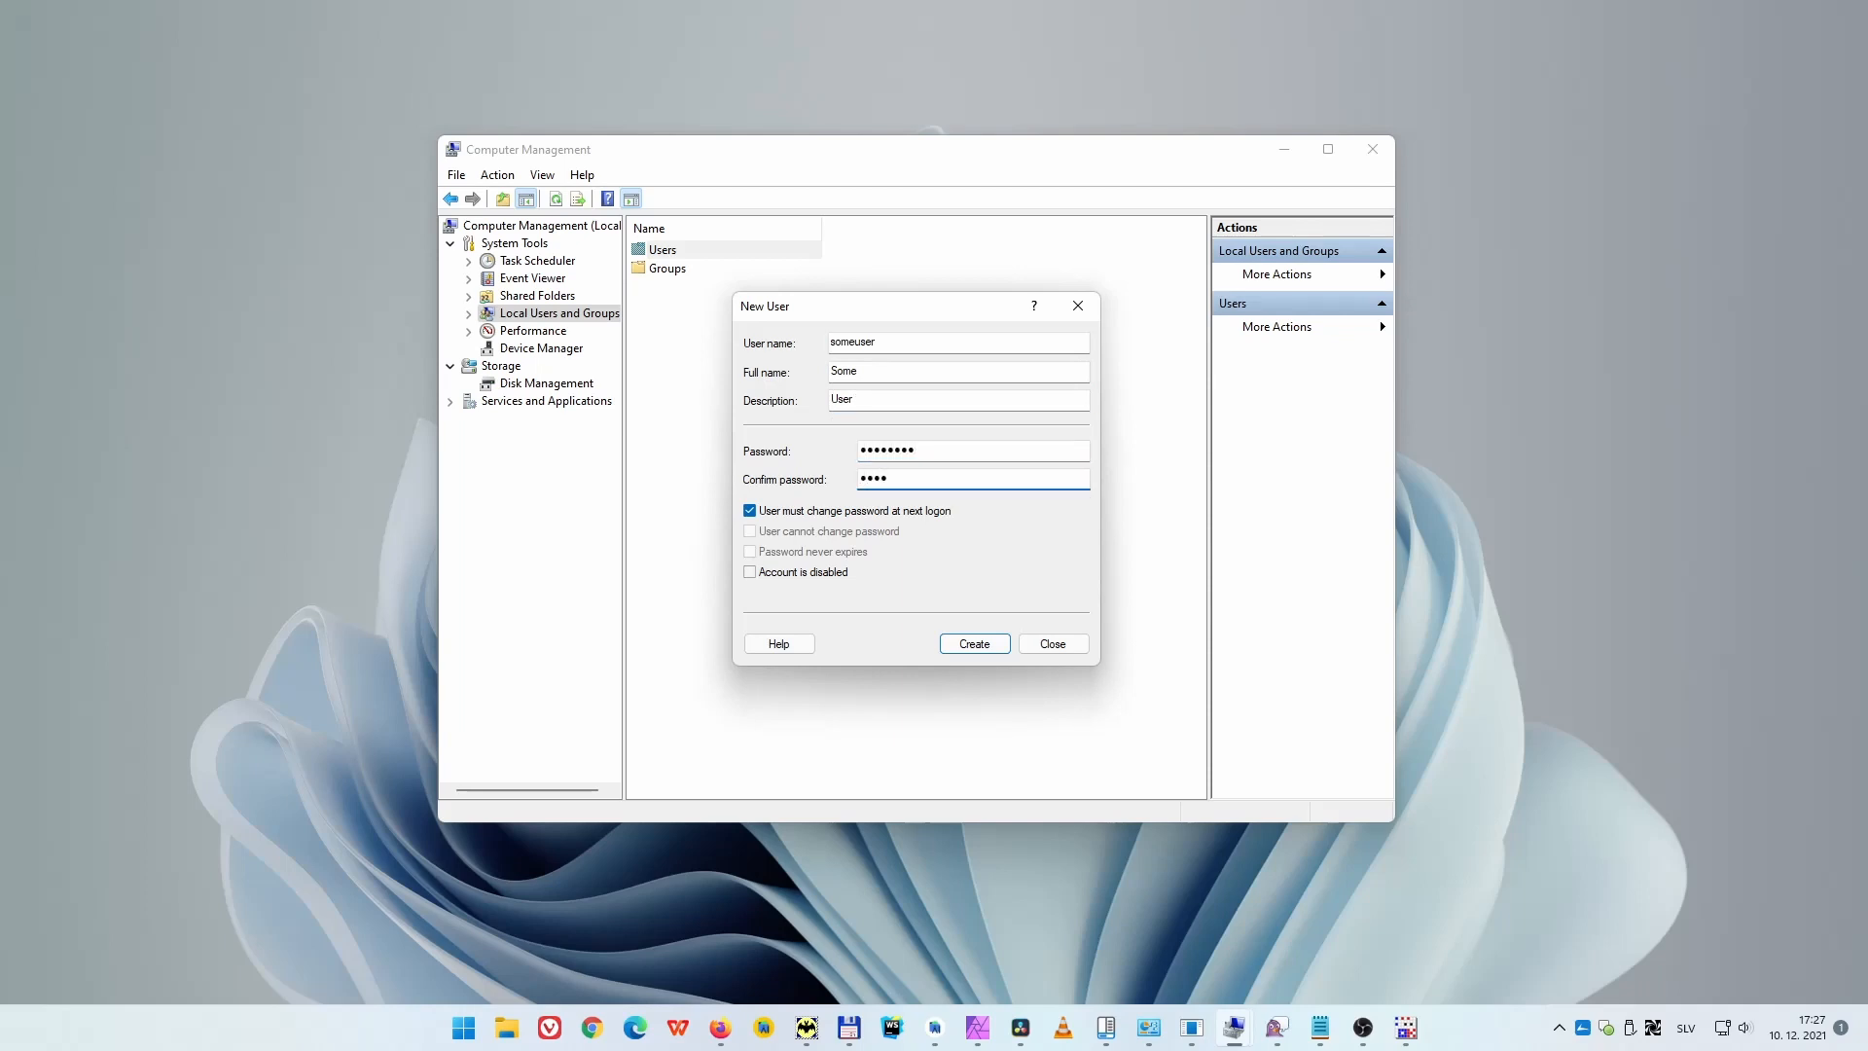
click(973, 644)
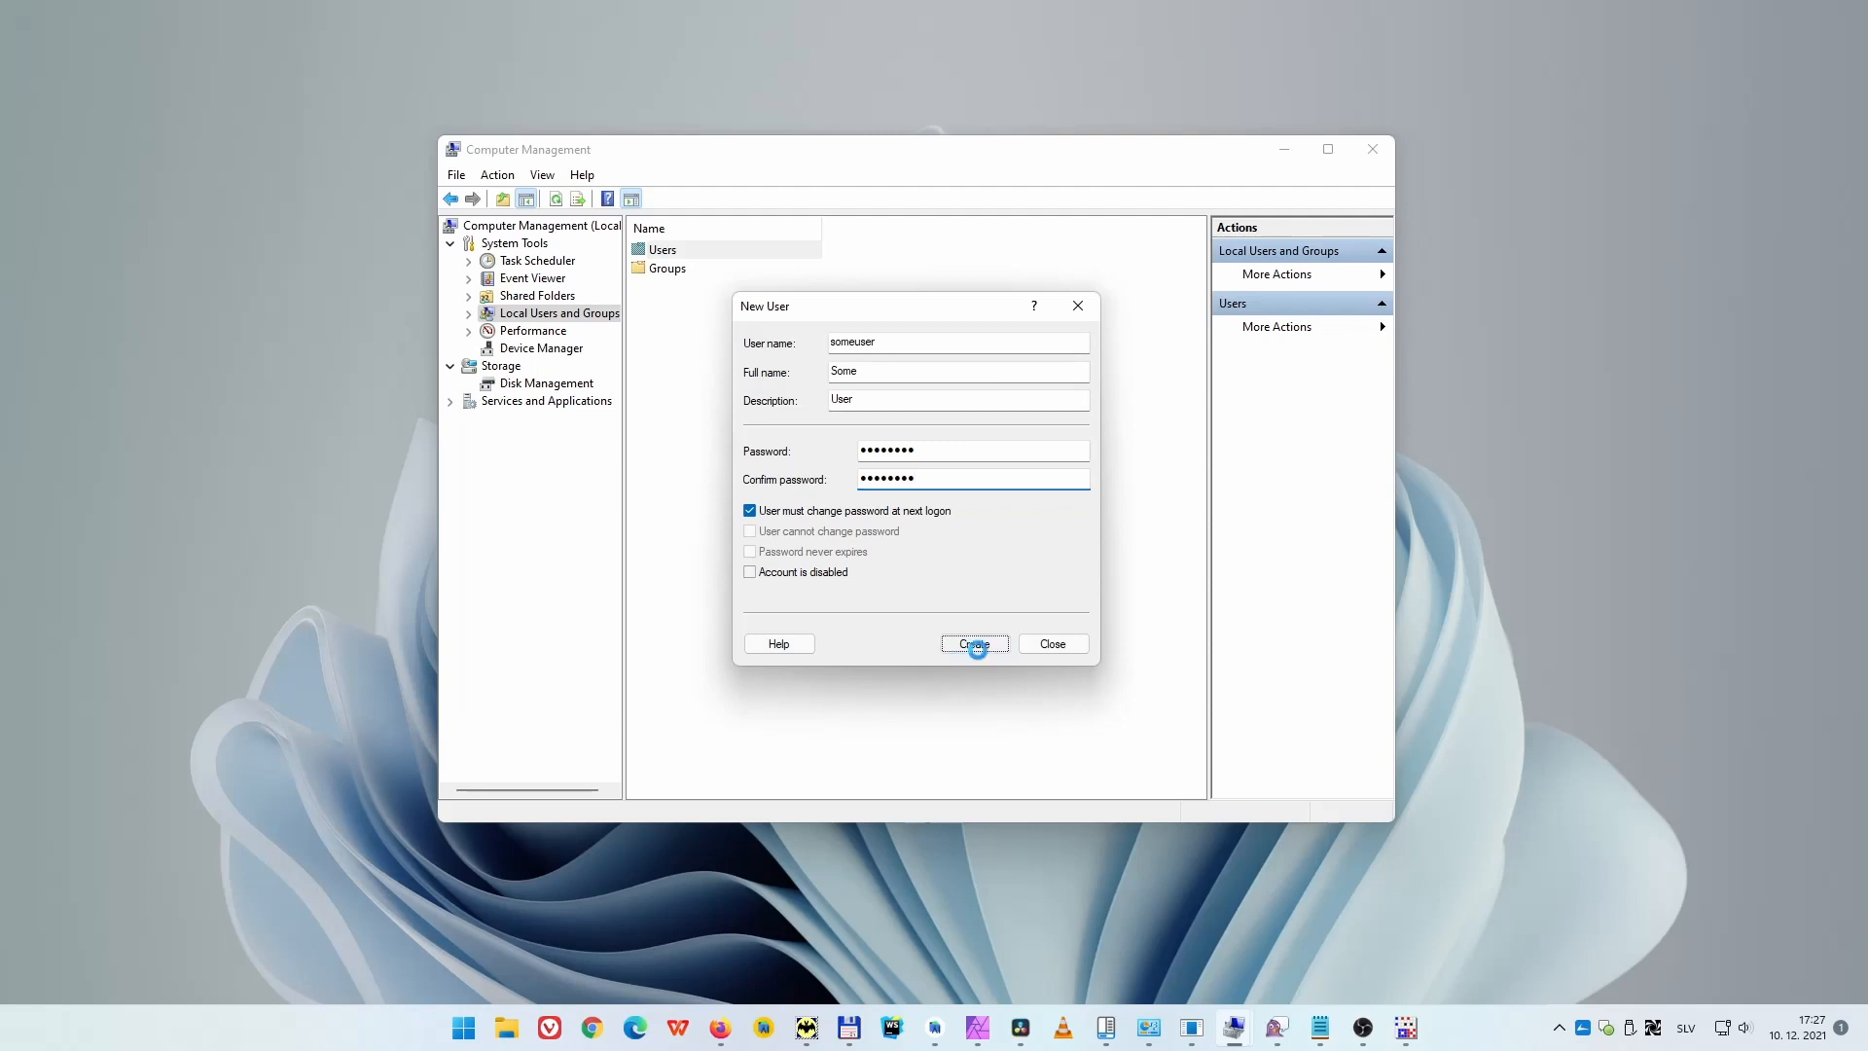
click(972, 644)
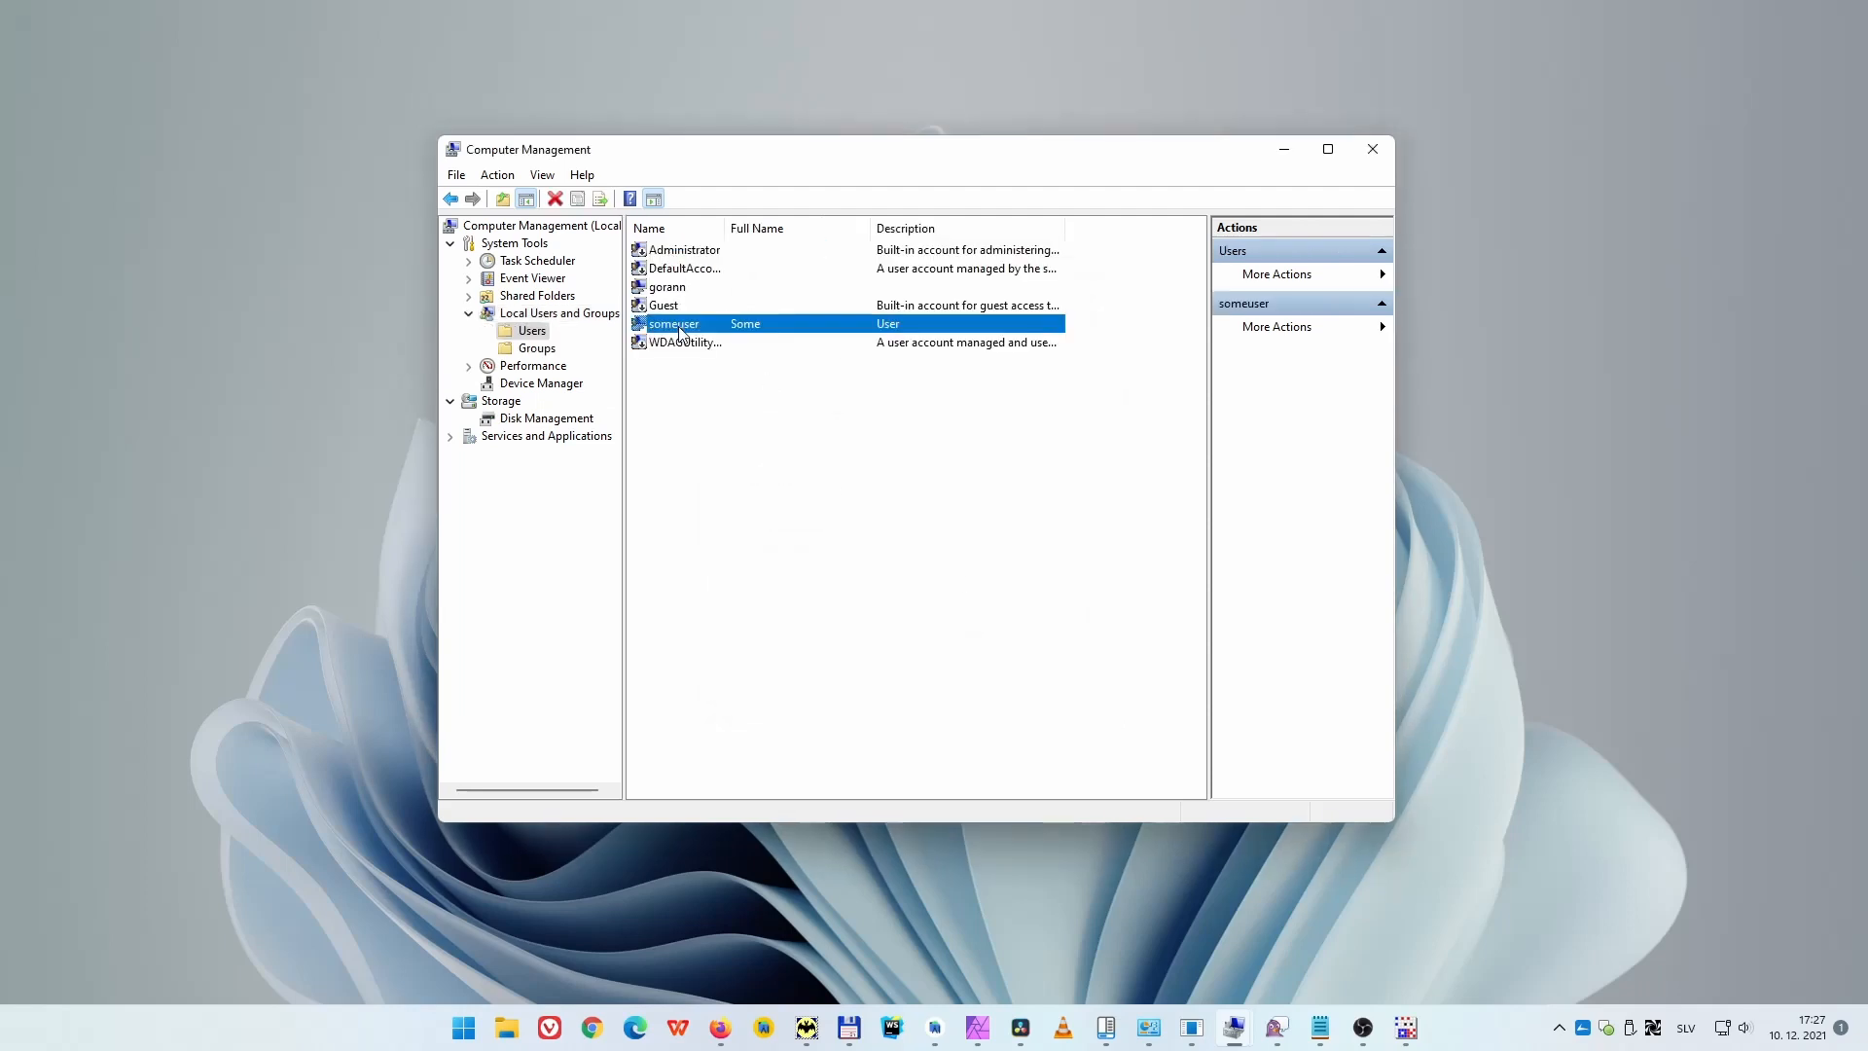
double_click(673, 323)
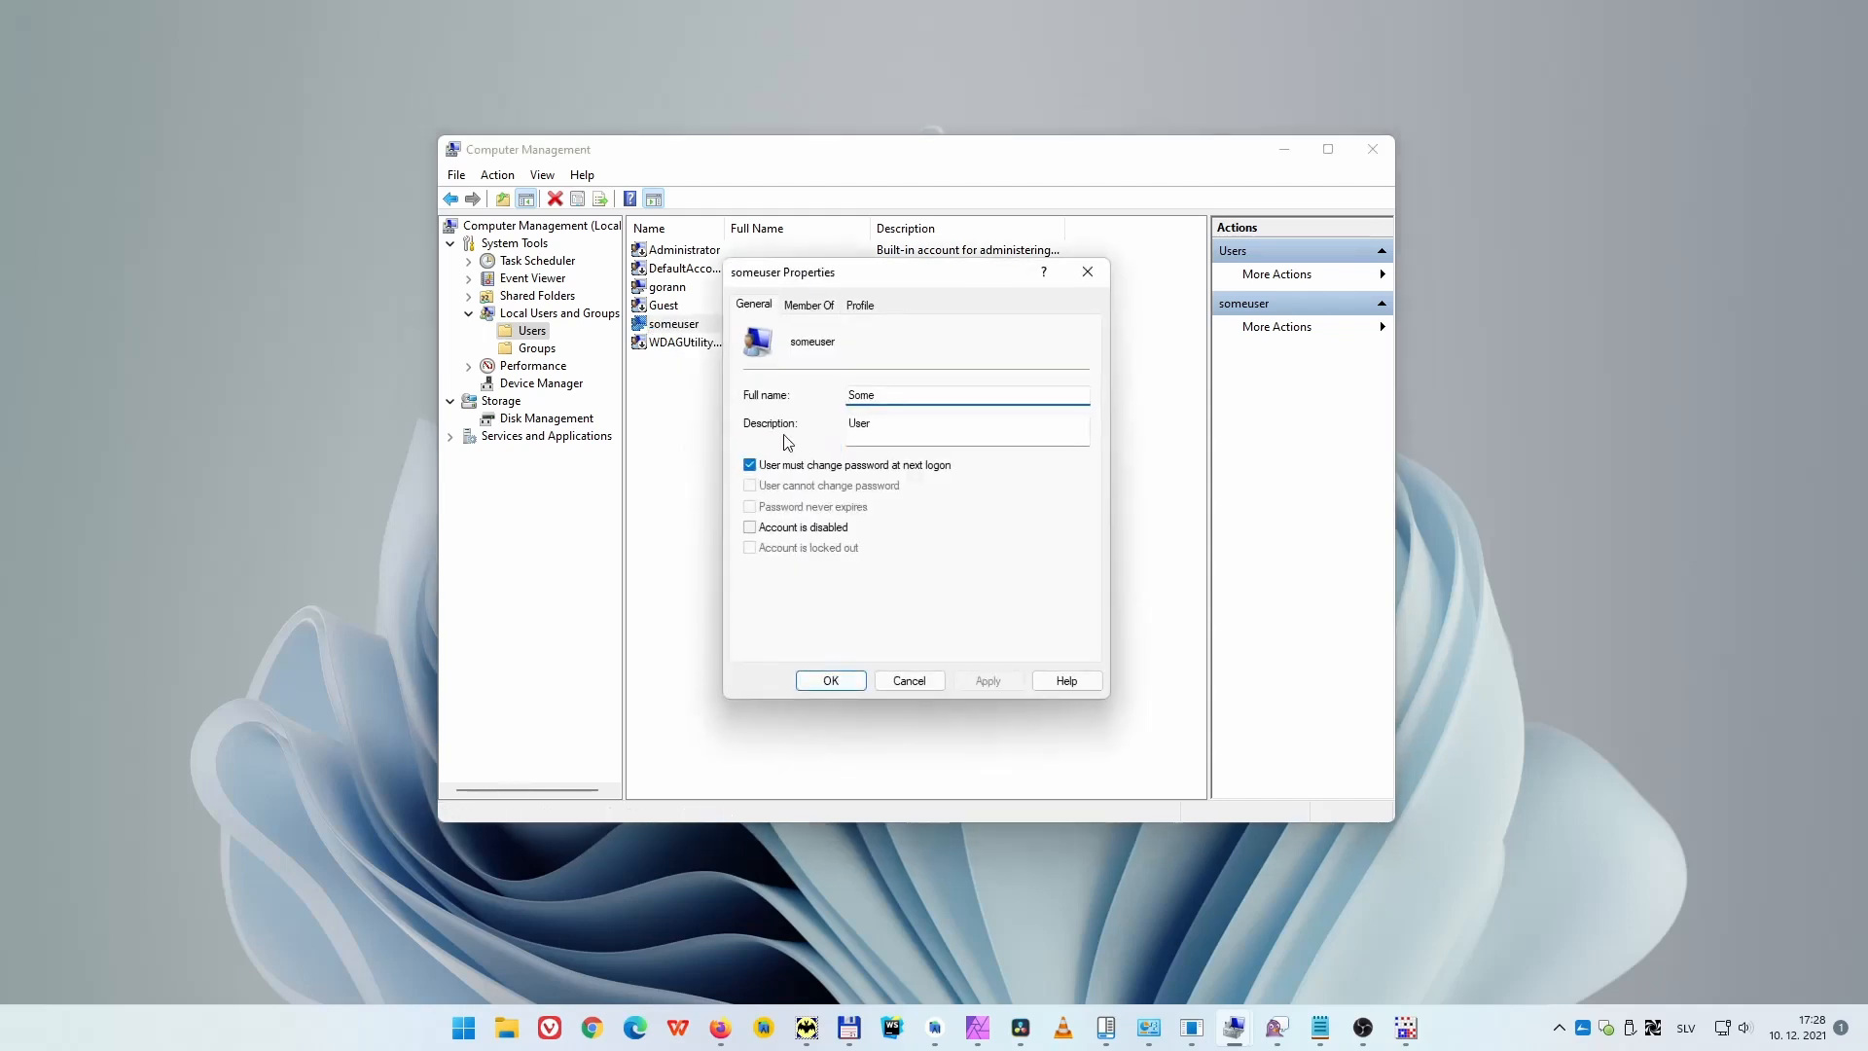
click(858, 304)
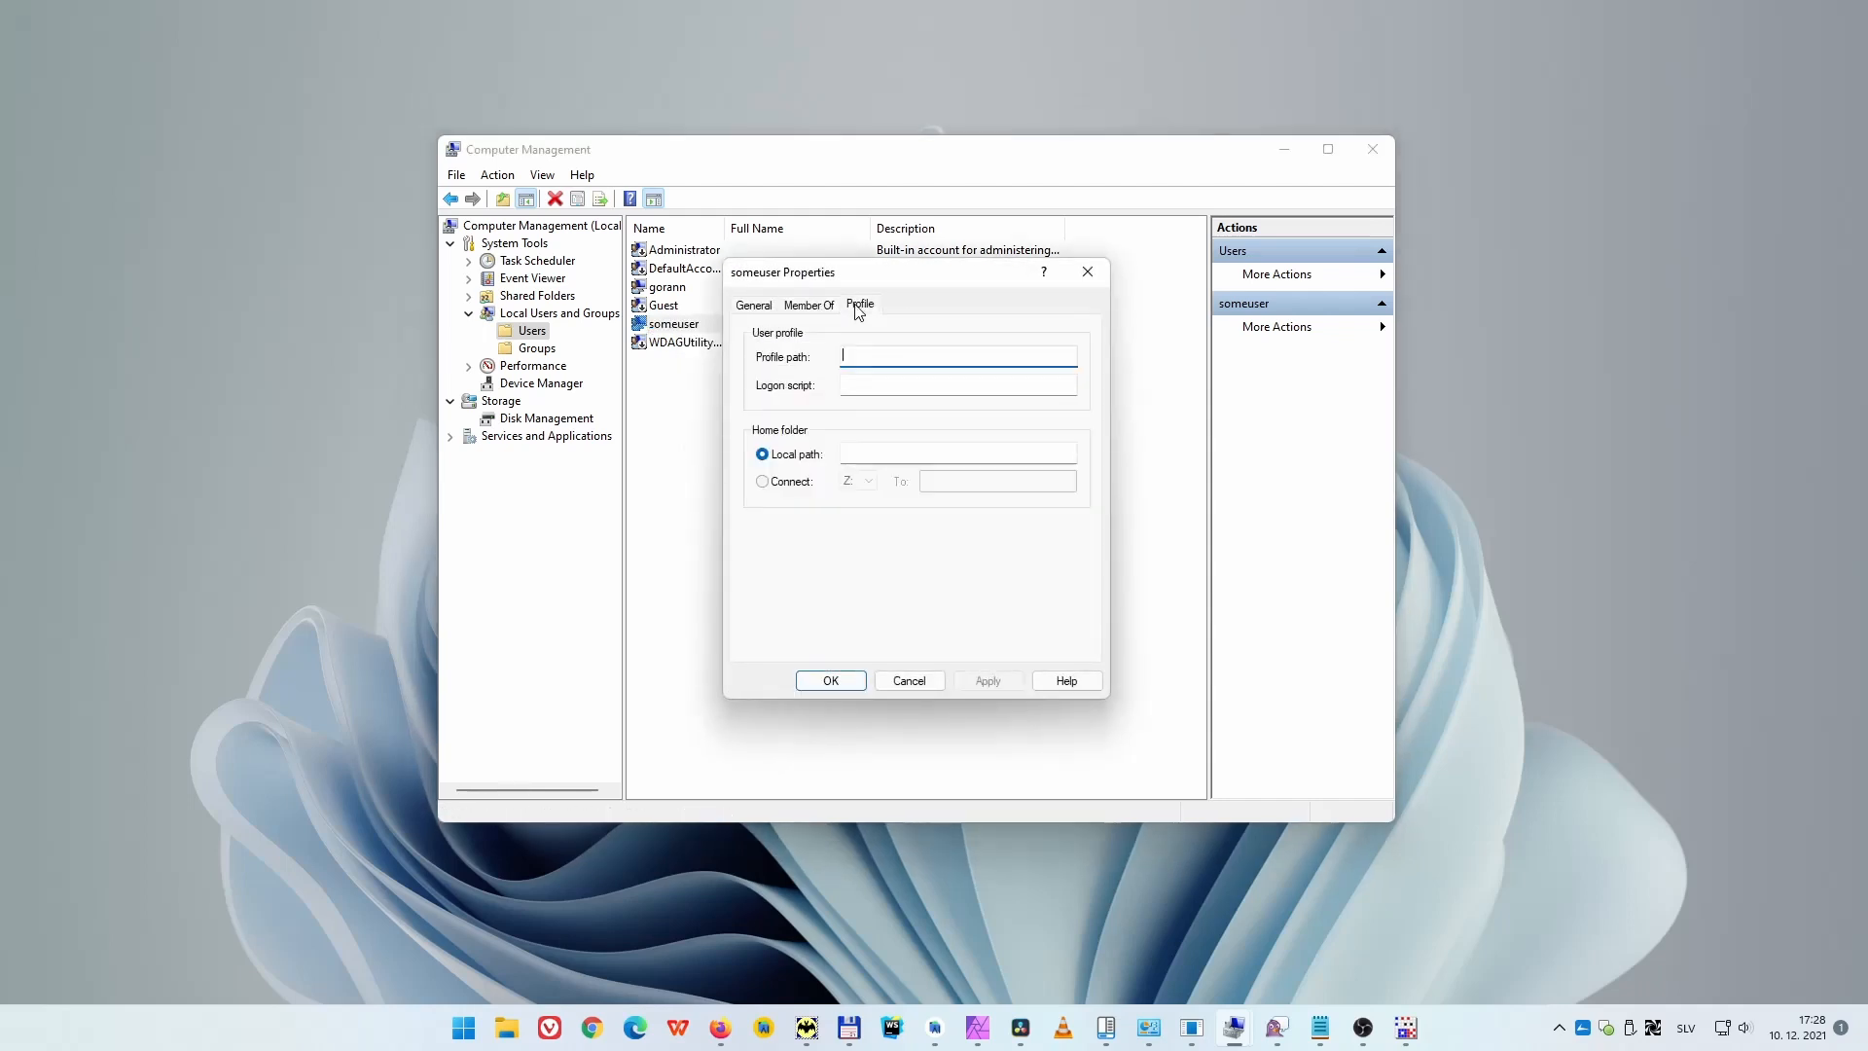
click(909, 681)
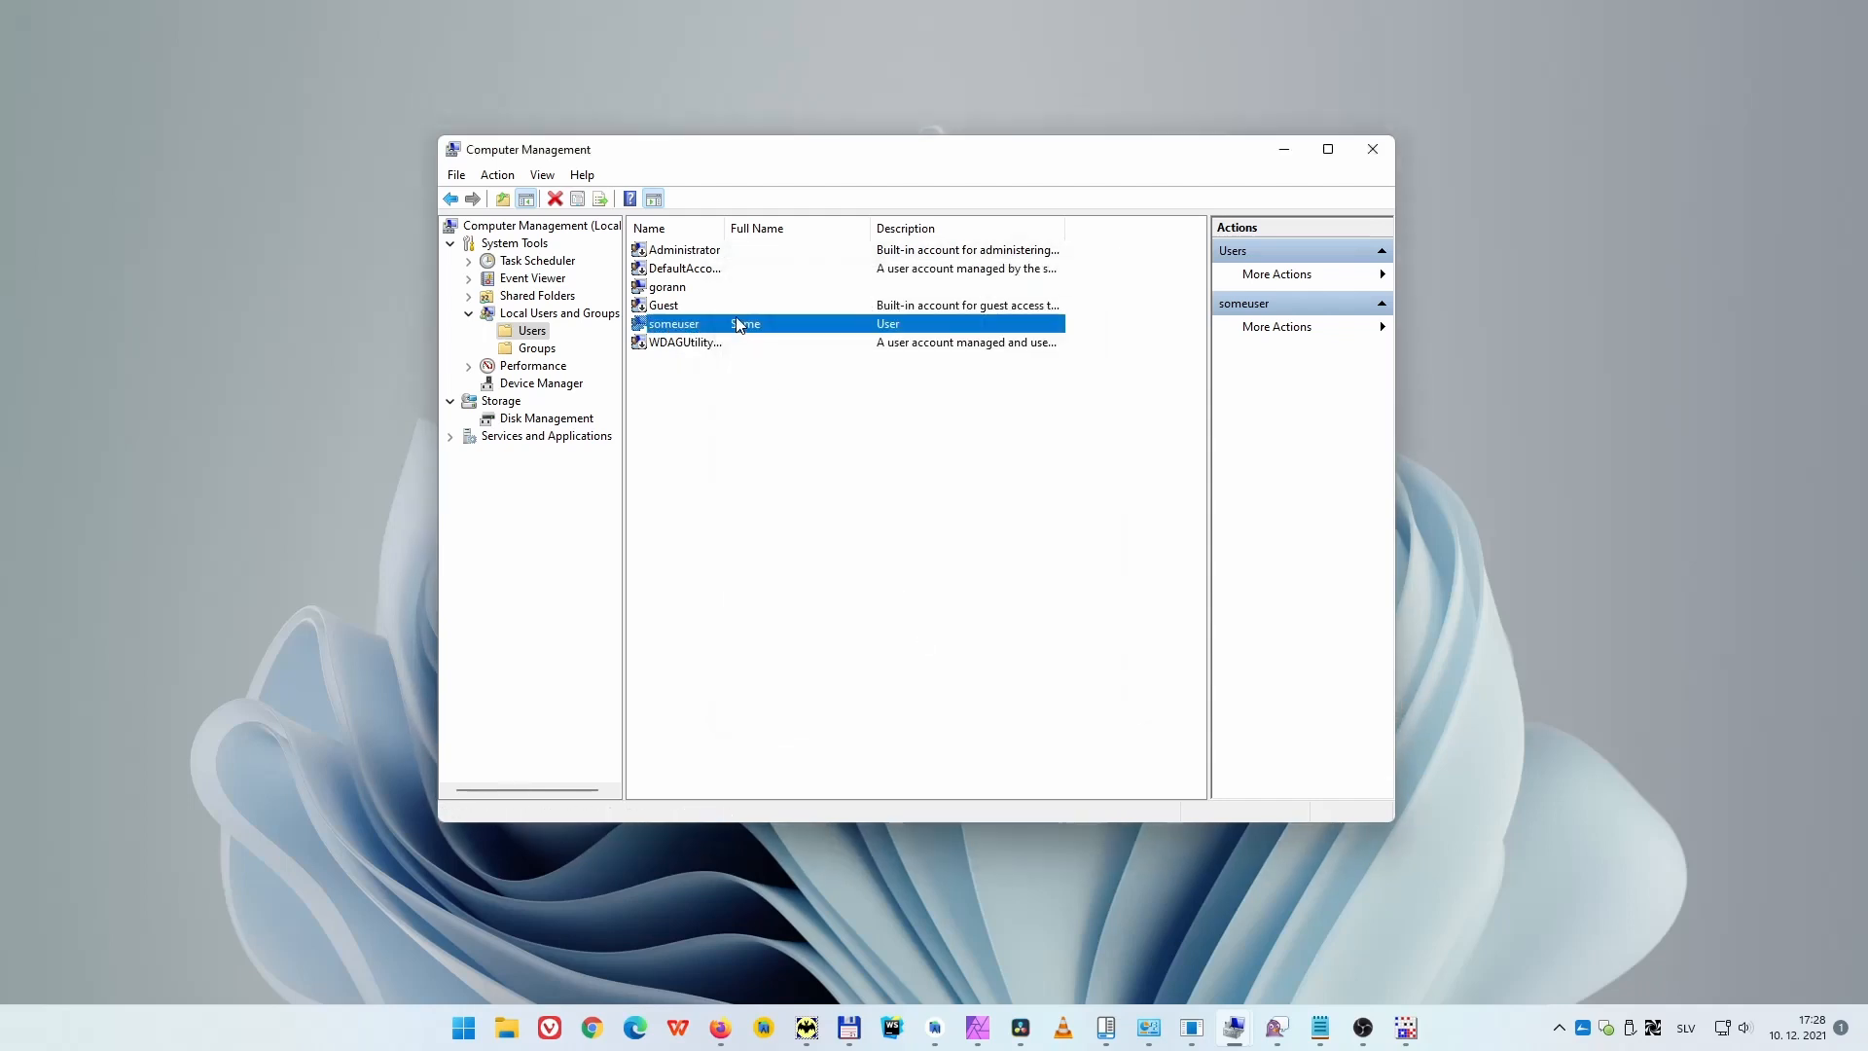